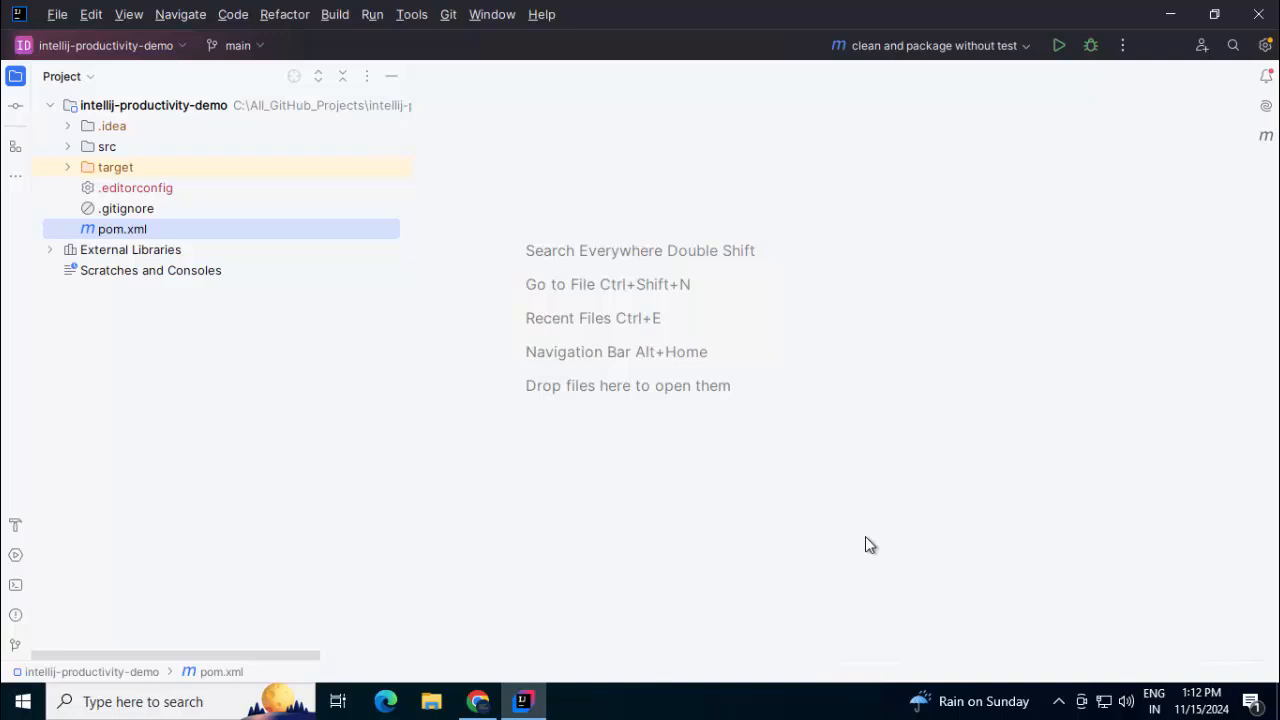
{"action": "mouse_move", "coordinate": [140, 236]}
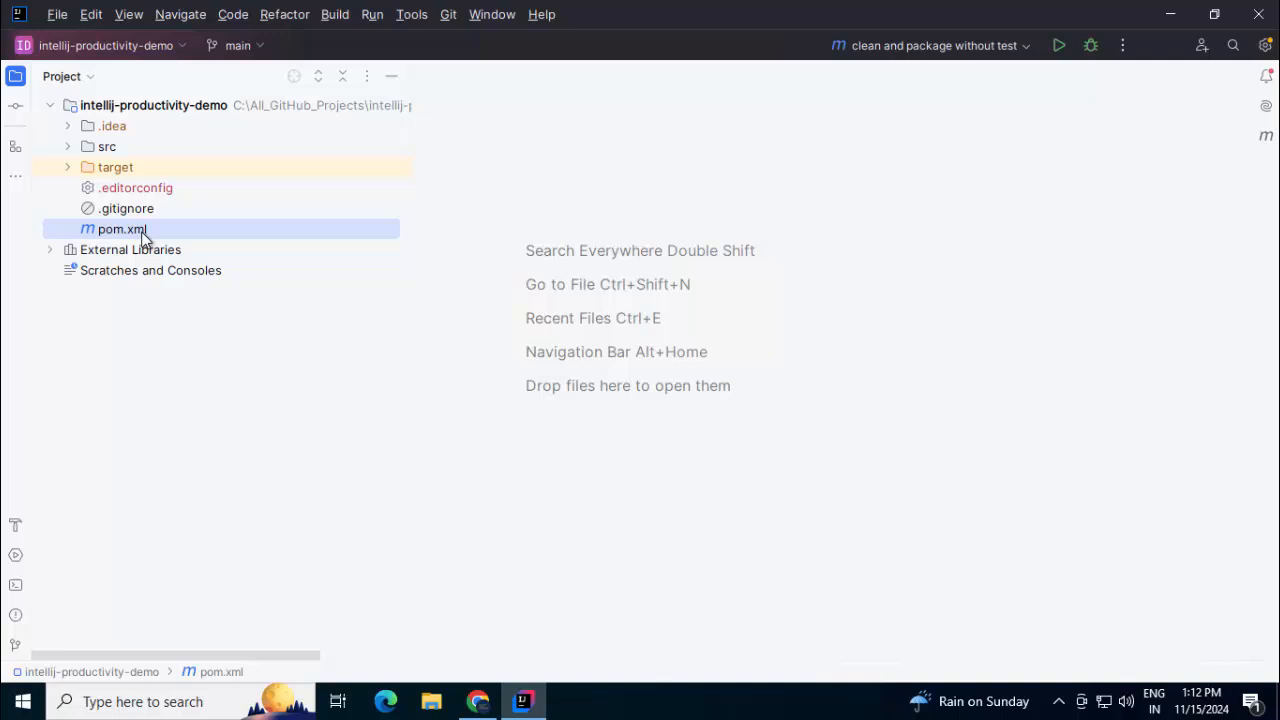
Open the project's pom.xml in the editor from the Project tool window
{"action": "double_click", "coordinate": [120, 228]}
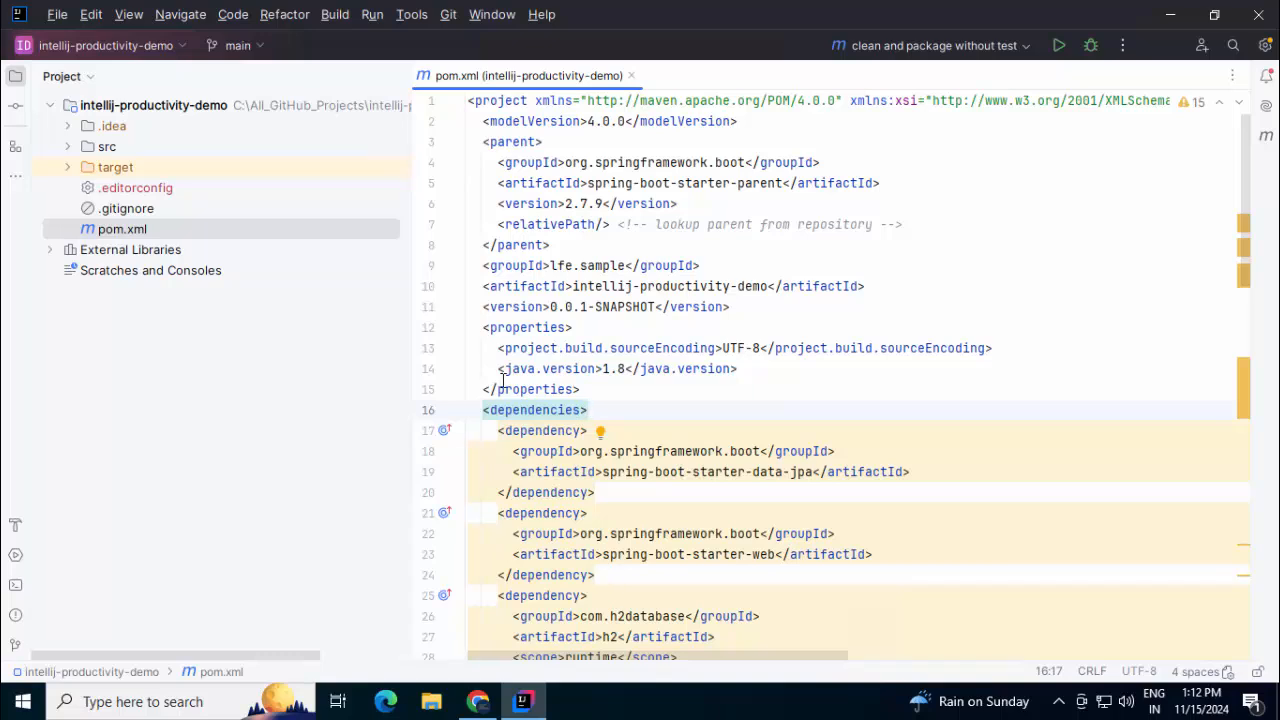
{"action": "left_click", "coordinate": [556, 244]}
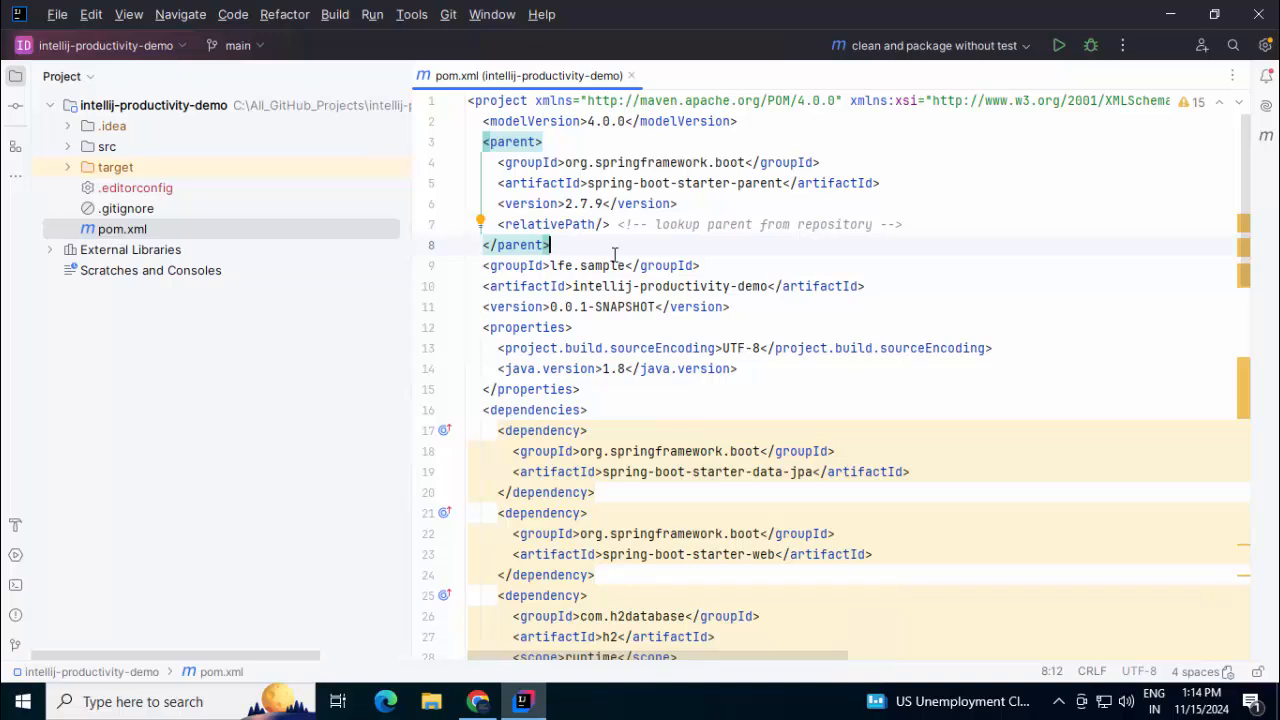
Add '<!-- Comment from Local -->' below the parent block, then switch to the GitHub repository
{"action": "key", "text": "Enter"}
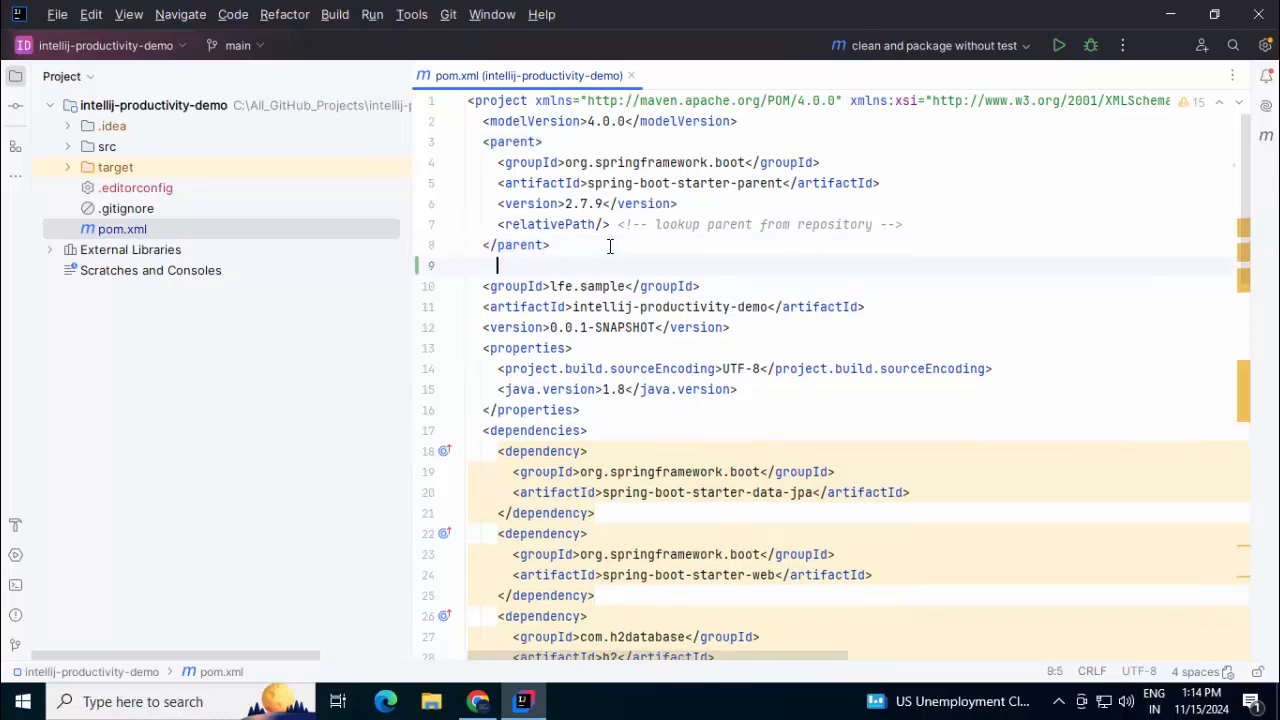
{"action": "type", "text": "<!-- Comment from Local -->"}
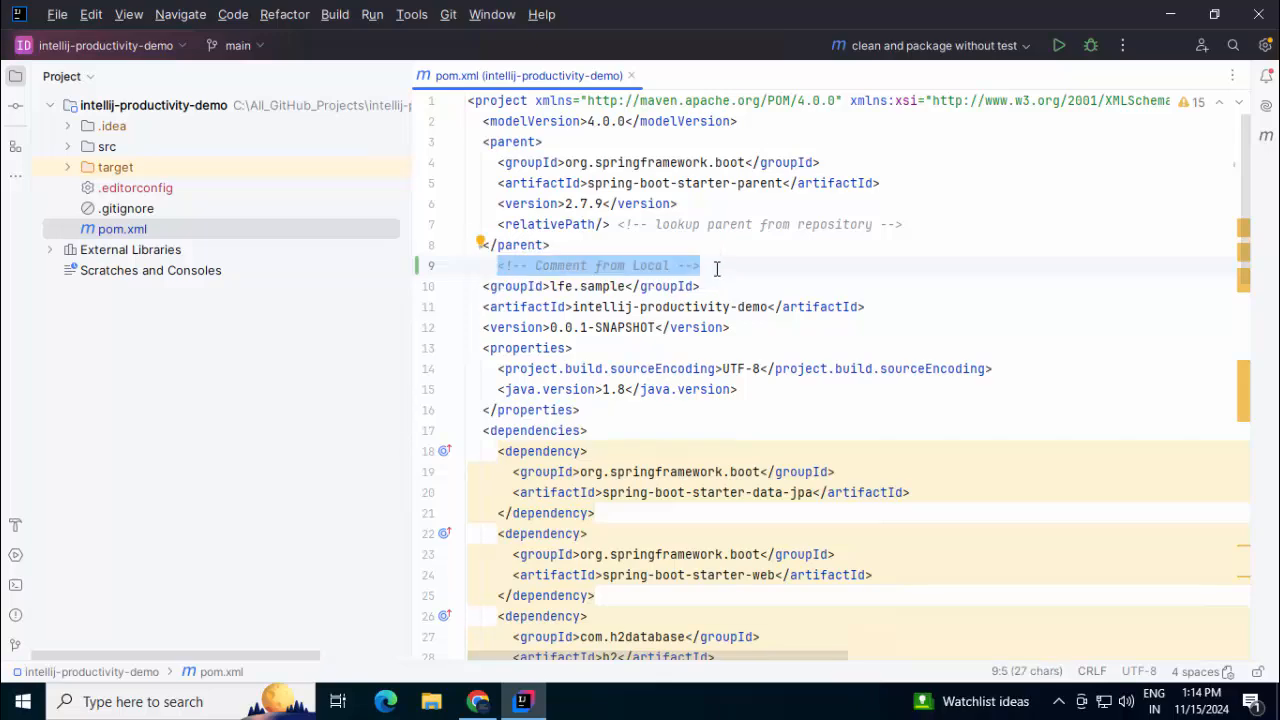
{"action": "left_click", "coordinate": [470, 700]}
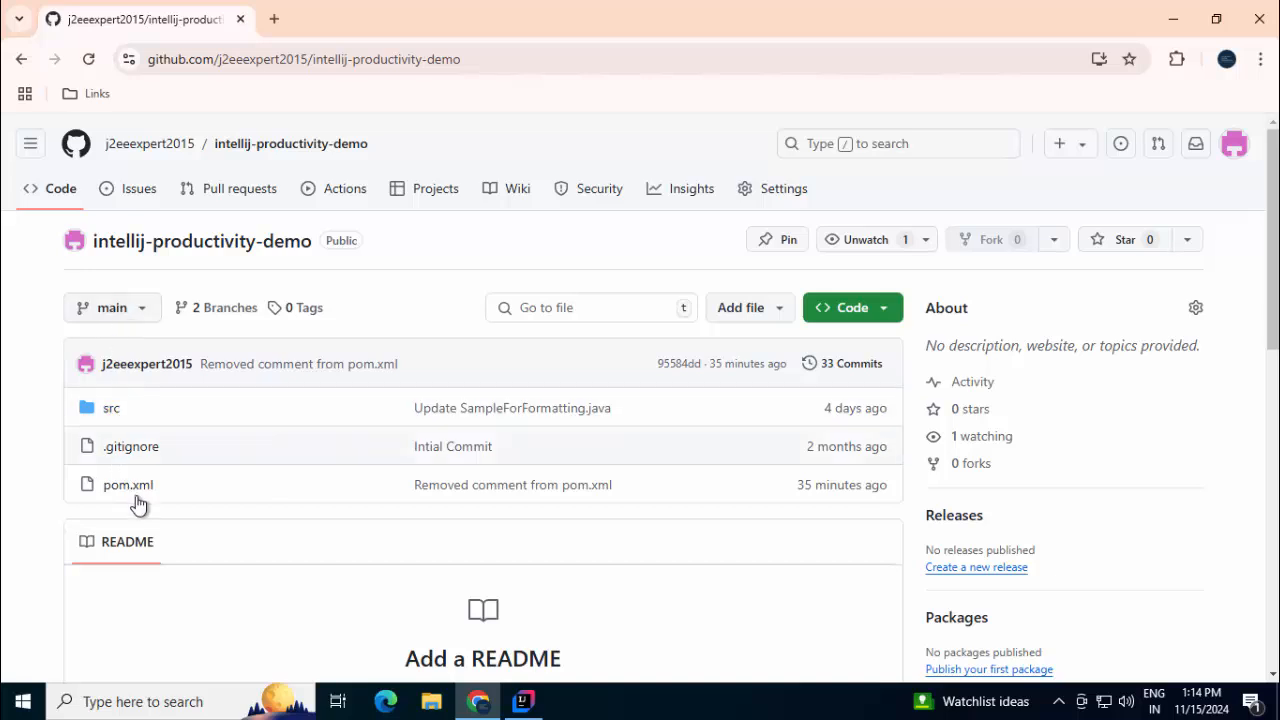
Edit pom.xml on GitHub, changing the comment's 'Local' to 'Remote', and start committing to main
{"action": "left_click", "coordinate": [128, 486]}
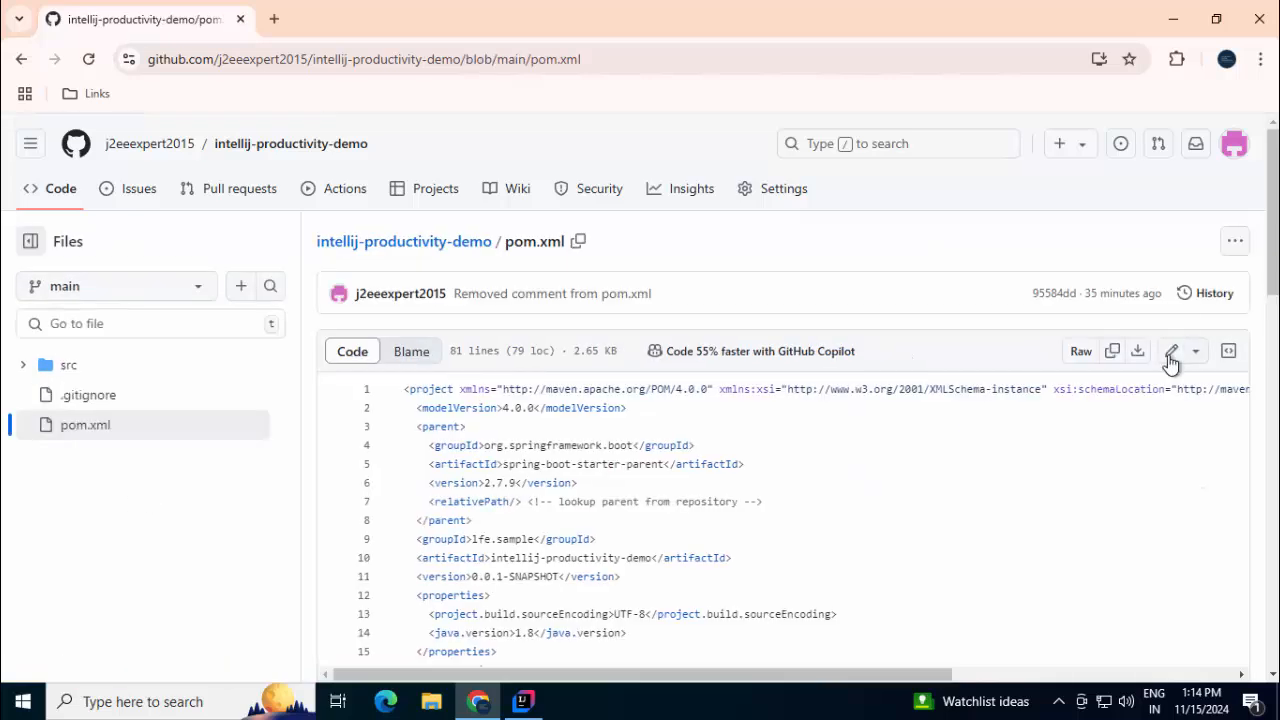
{"action": "left_click", "coordinate": [1172, 352]}
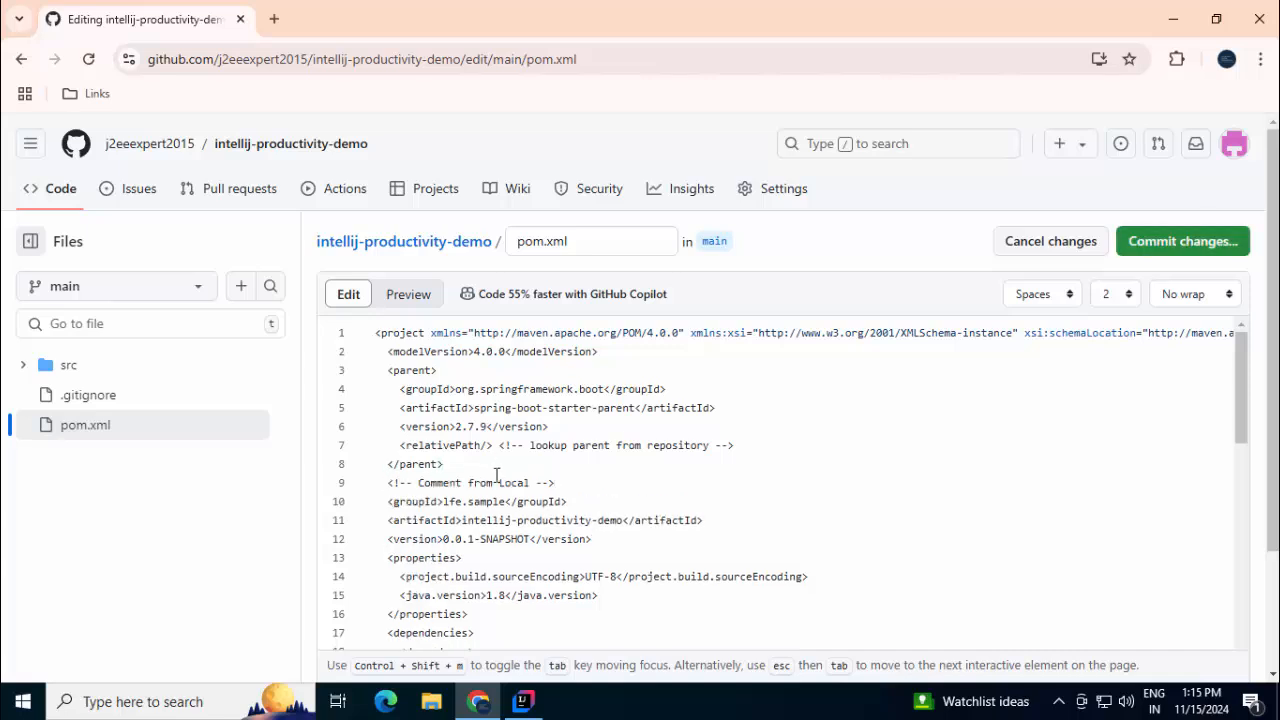
{"action": "double_click", "coordinate": [514, 482]}
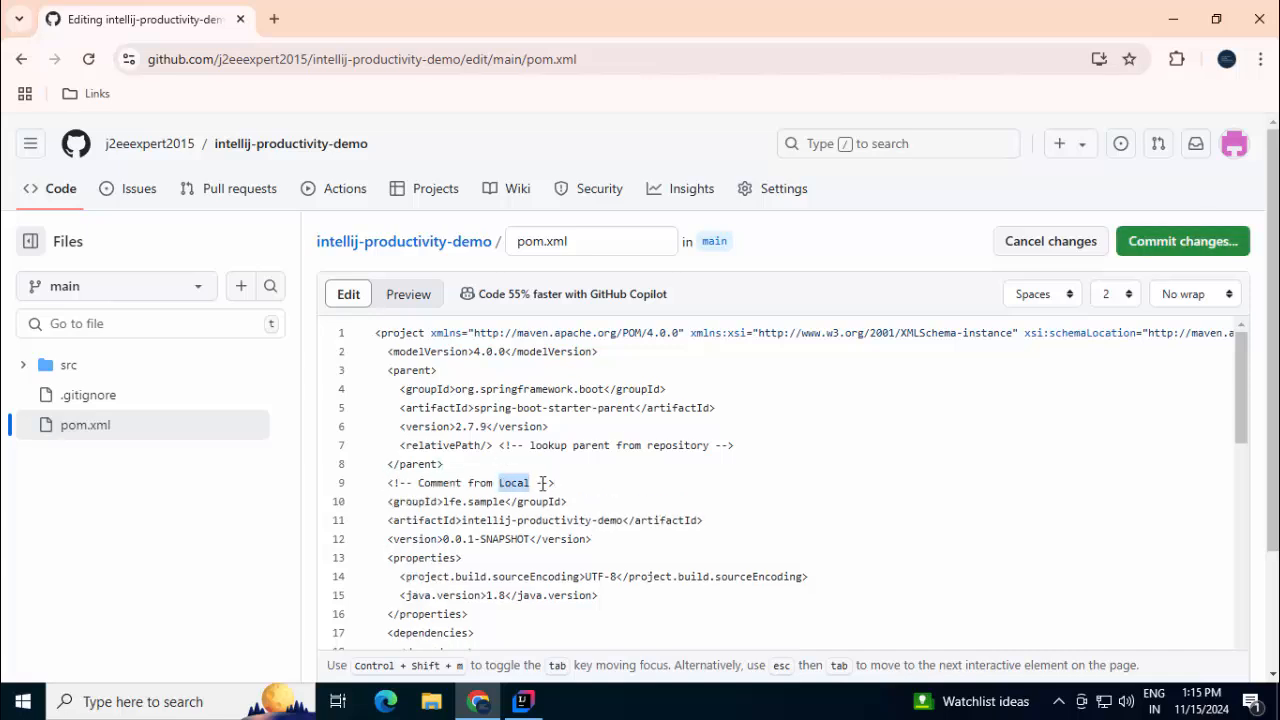
{"action": "type", "text": "Remote"}
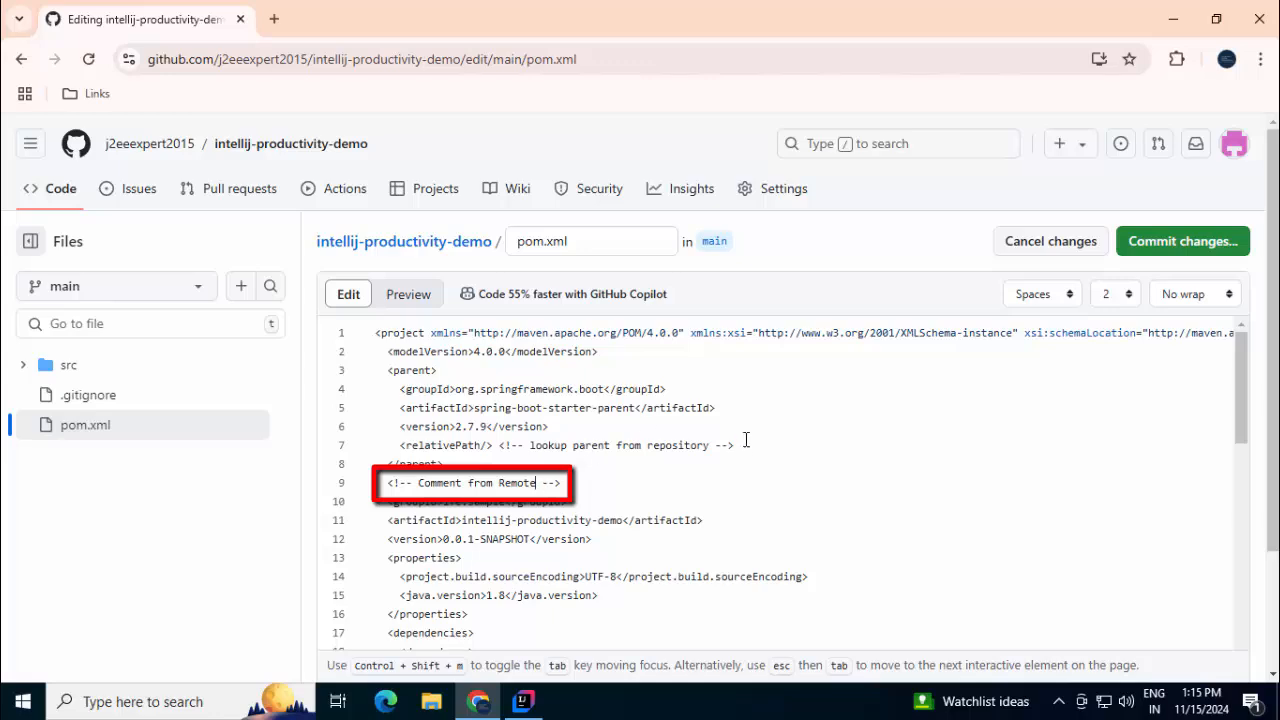
{"action": "left_click", "coordinate": [1184, 240]}
{"action": "type", "text": "Update remote pom.xml"}
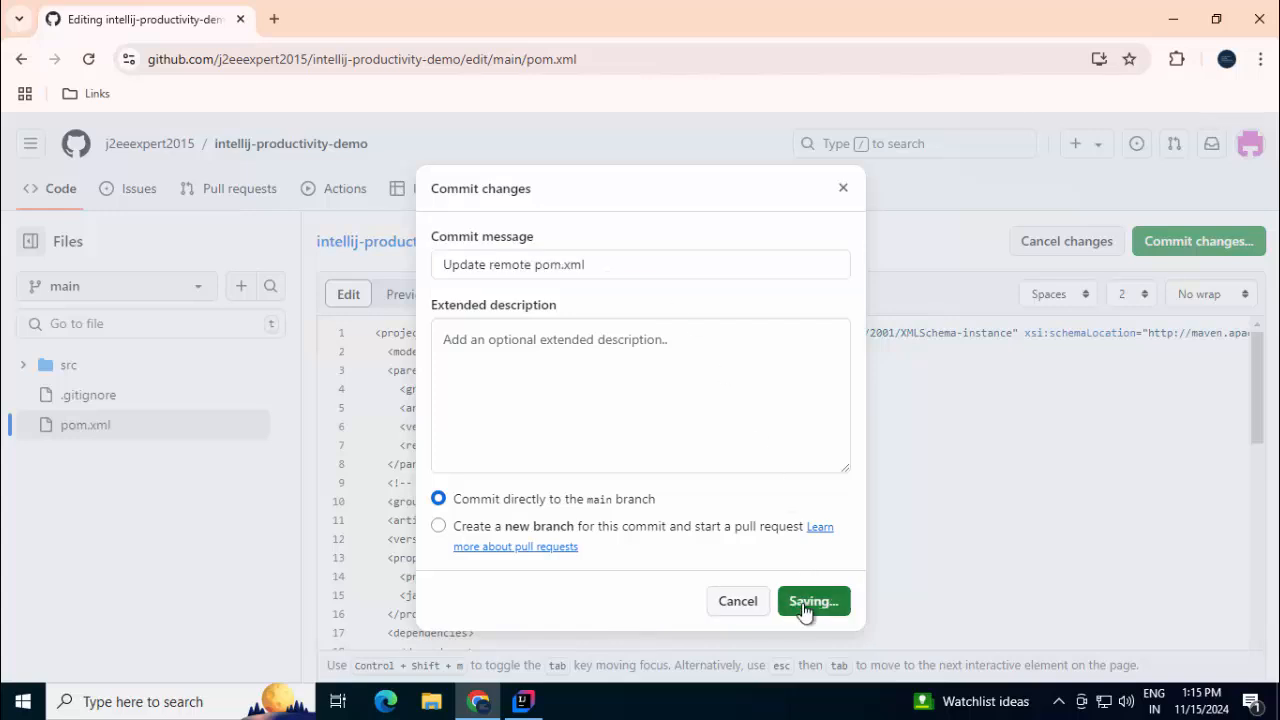
Return from GitHub to the local project in IntelliJ IDEA
{"action": "left_click", "coordinate": [492, 700]}
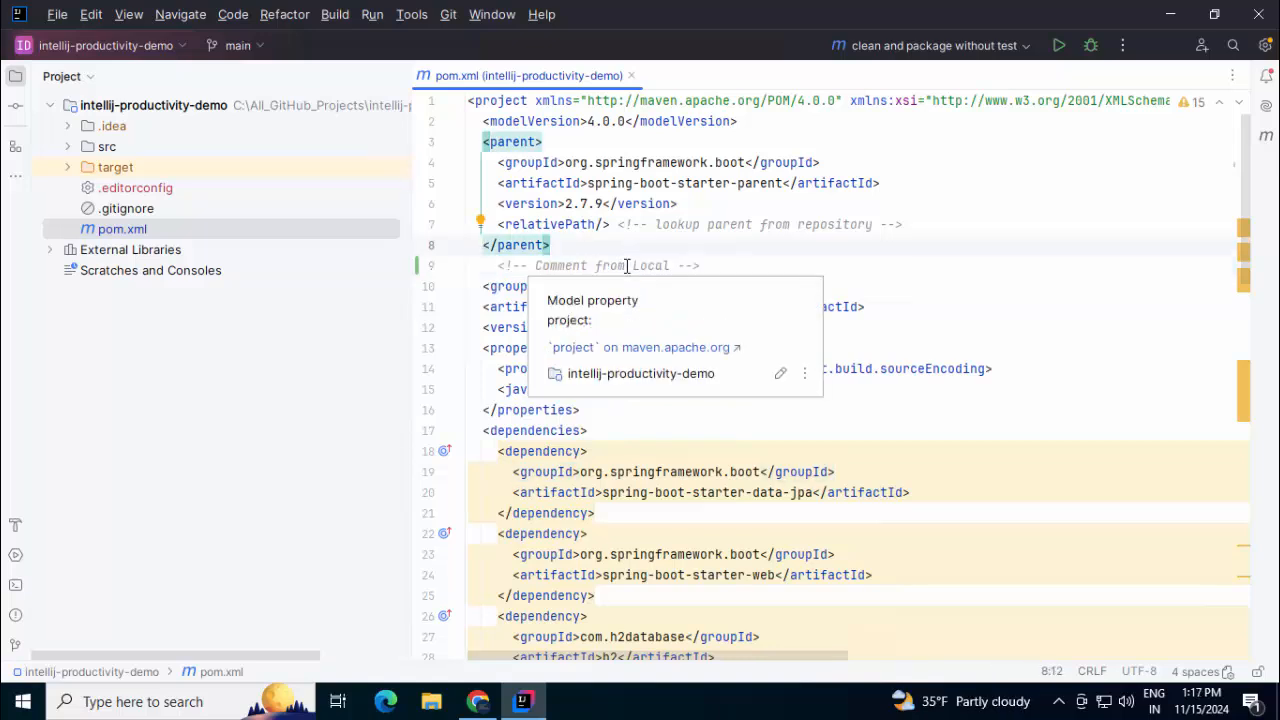
Commit pom.xml as 'Local comment in pom.xml' and inspect it in the Git Log
{"action": "left_click", "coordinate": [12, 108]}
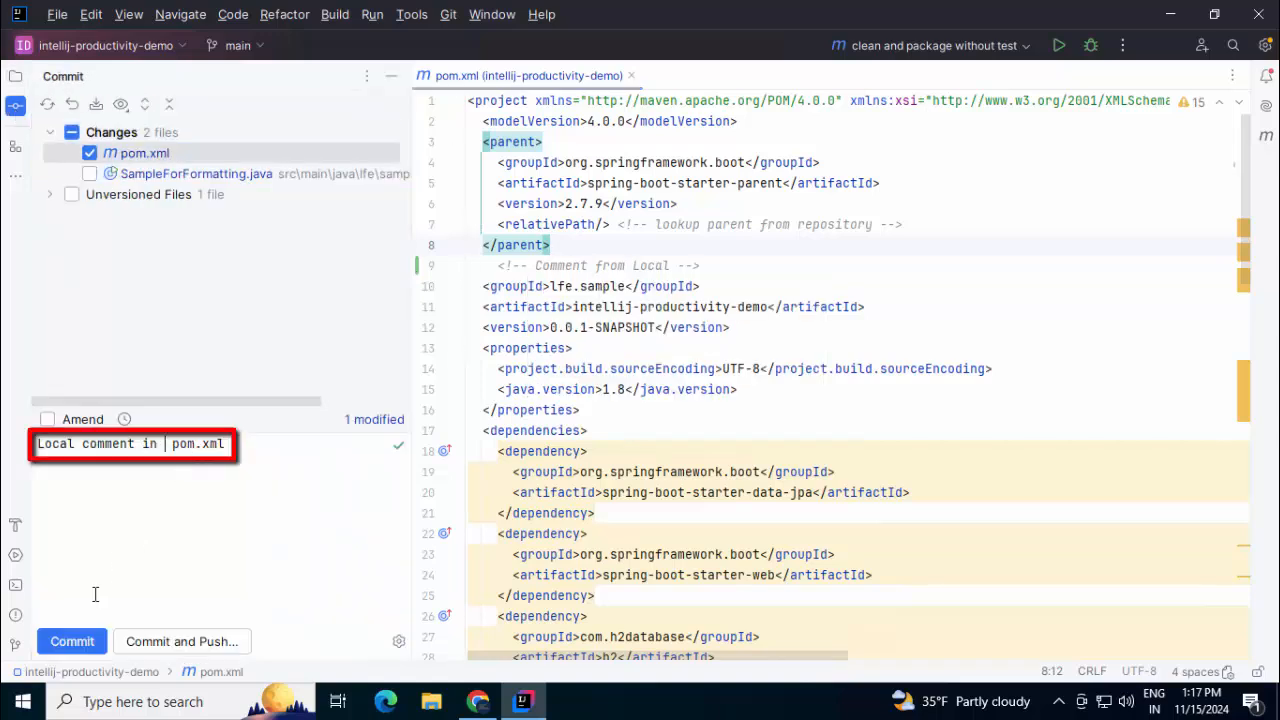
{"action": "left_click", "coordinate": [72, 640]}
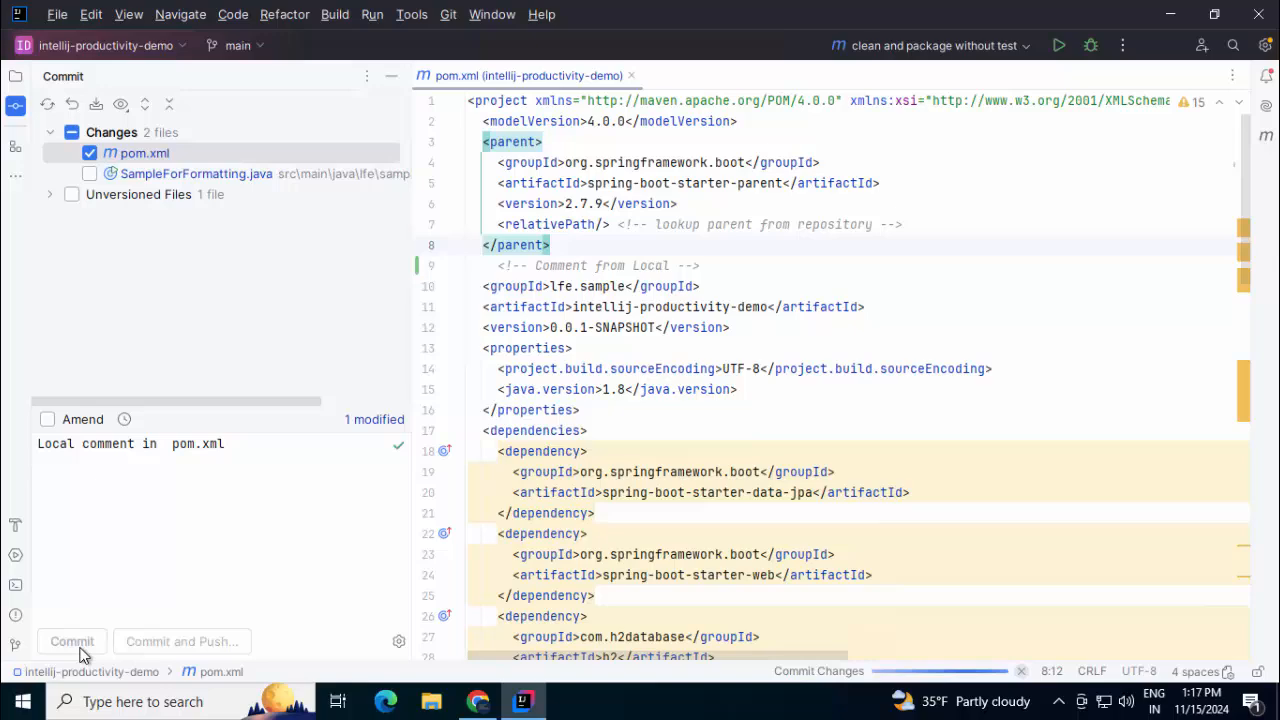
{"action": "left_click", "coordinate": [72, 640]}
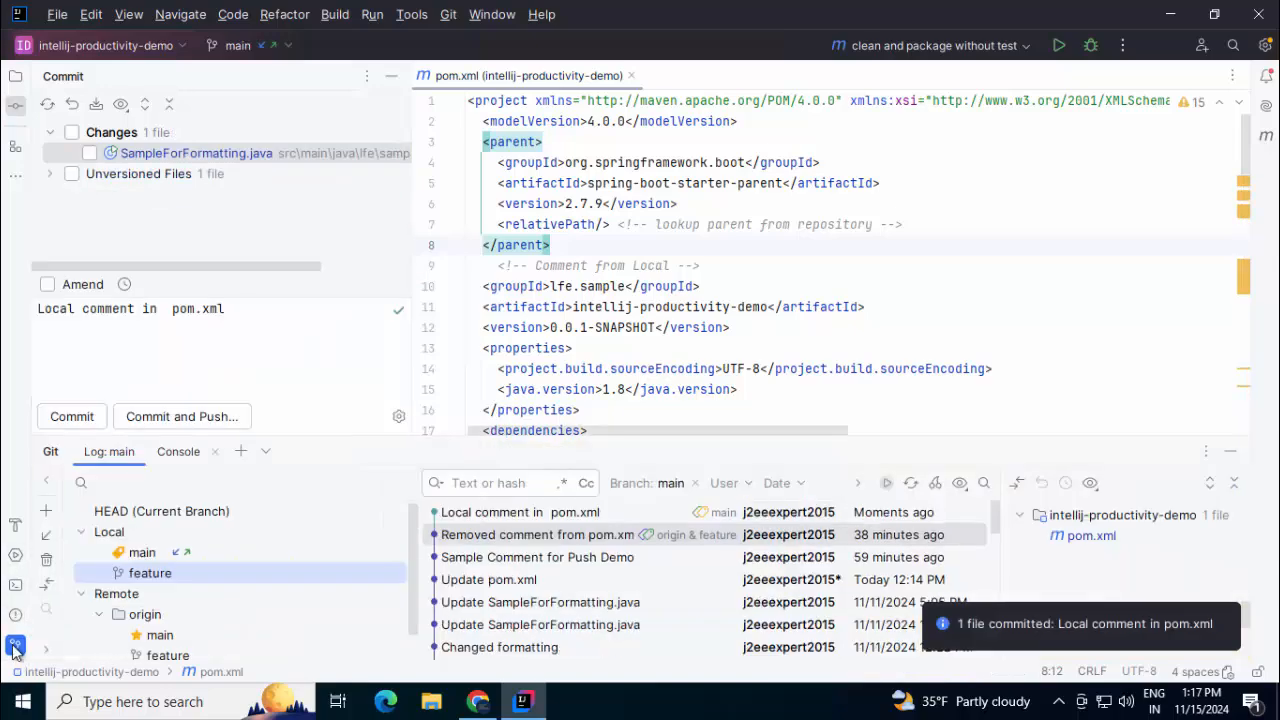
{"action": "left_click", "coordinate": [520, 512]}
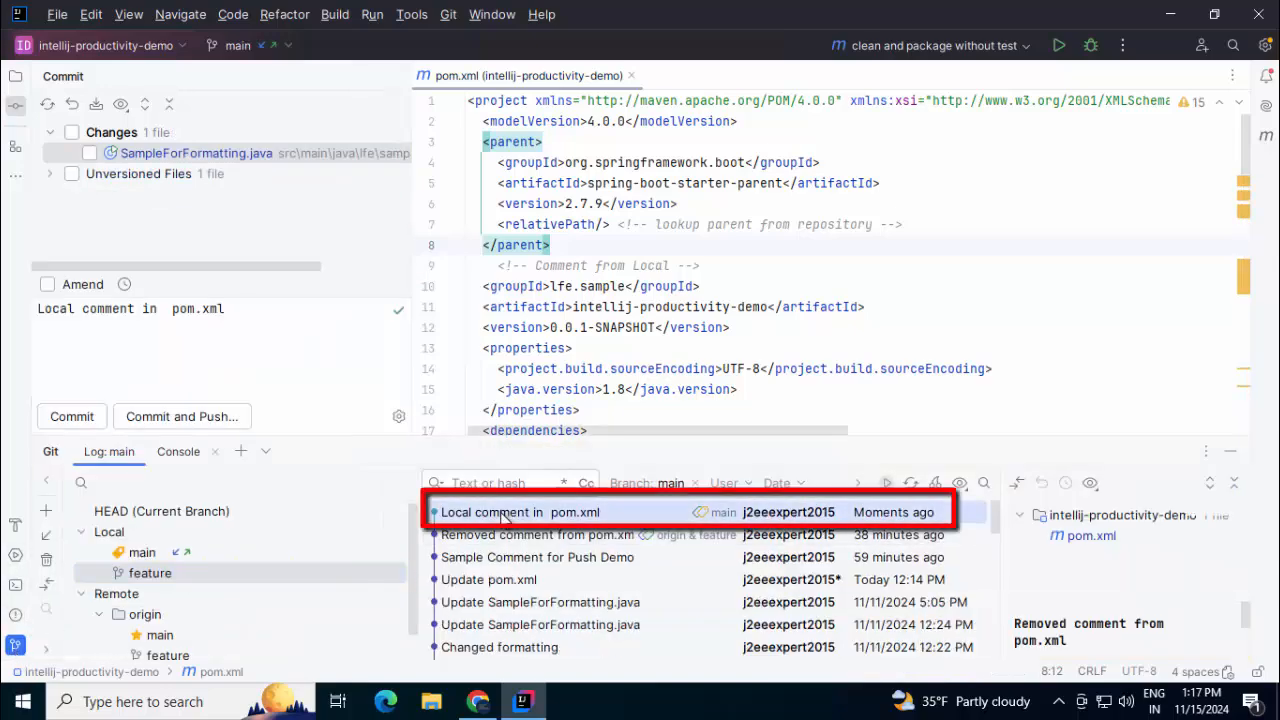
{"action": "left_click", "coordinate": [492, 512]}
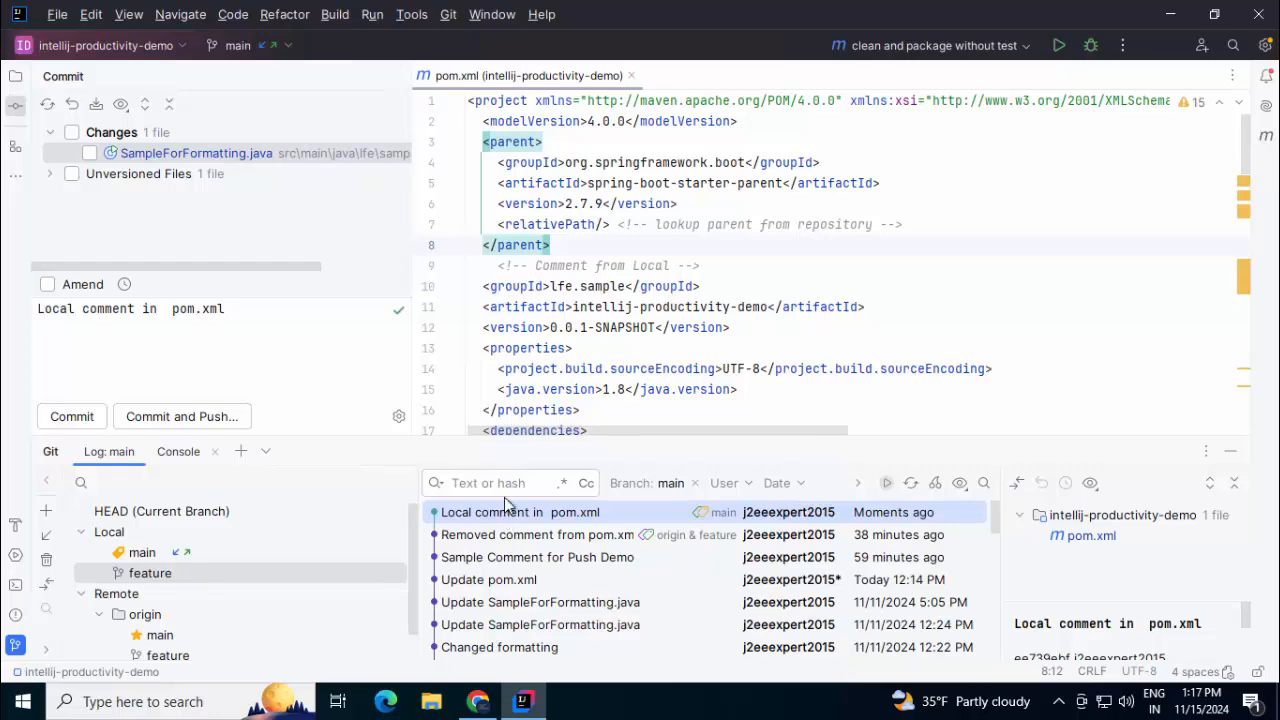
{"action": "mouse_move", "coordinate": [448, 14]}
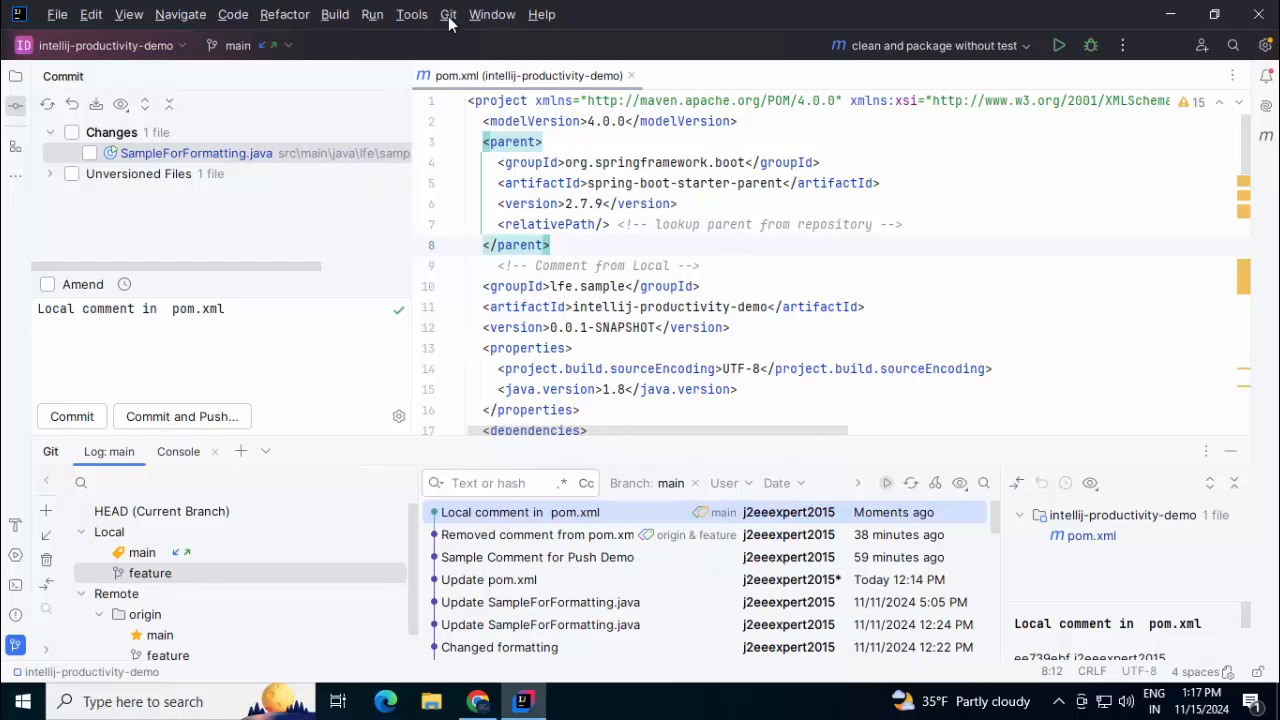
Pull origin/main into the project, surfacing the pom.xml merge conflict
{"action": "left_click", "coordinate": [448, 14]}
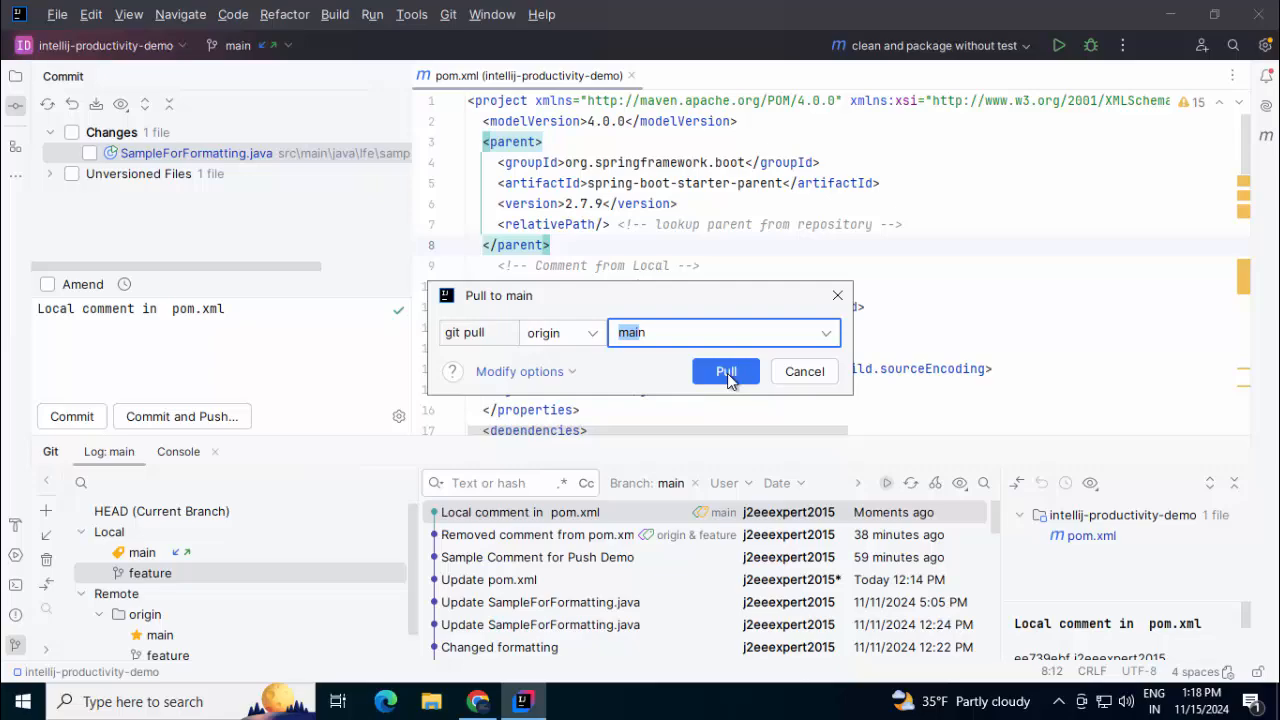
{"action": "left_click", "coordinate": [724, 370]}
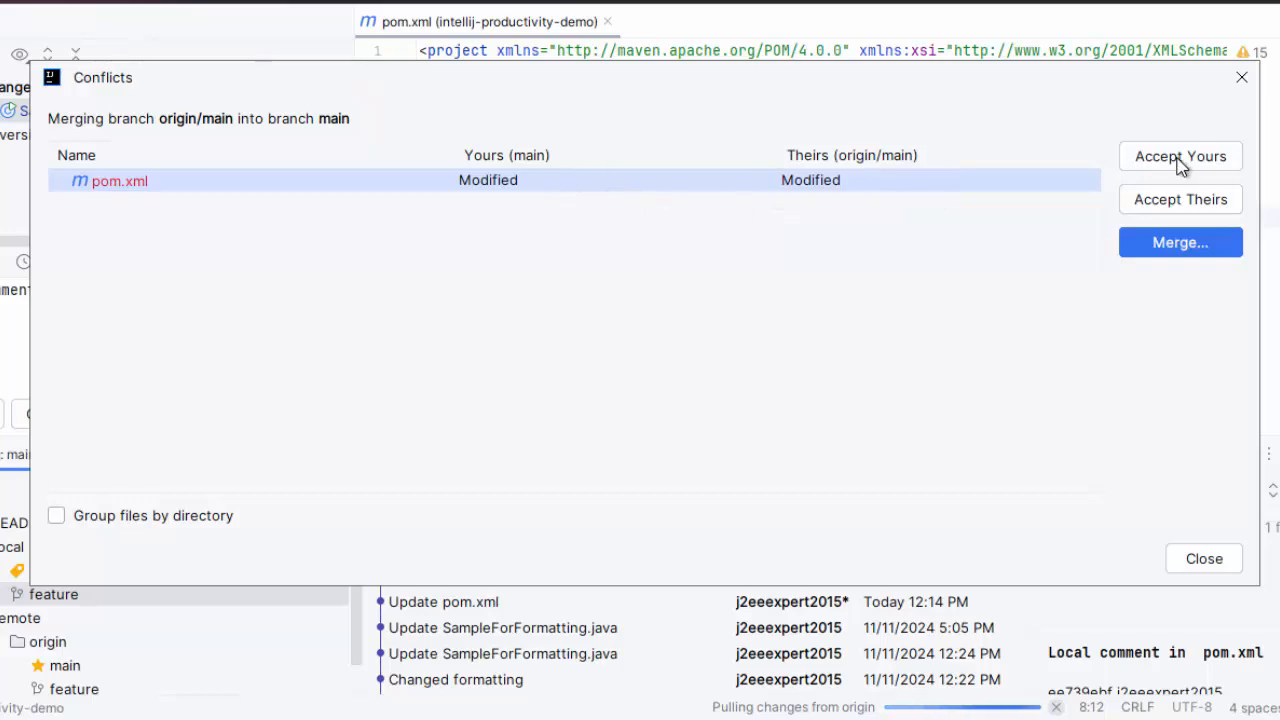
{"action": "mouse_move", "coordinate": [1180, 200]}
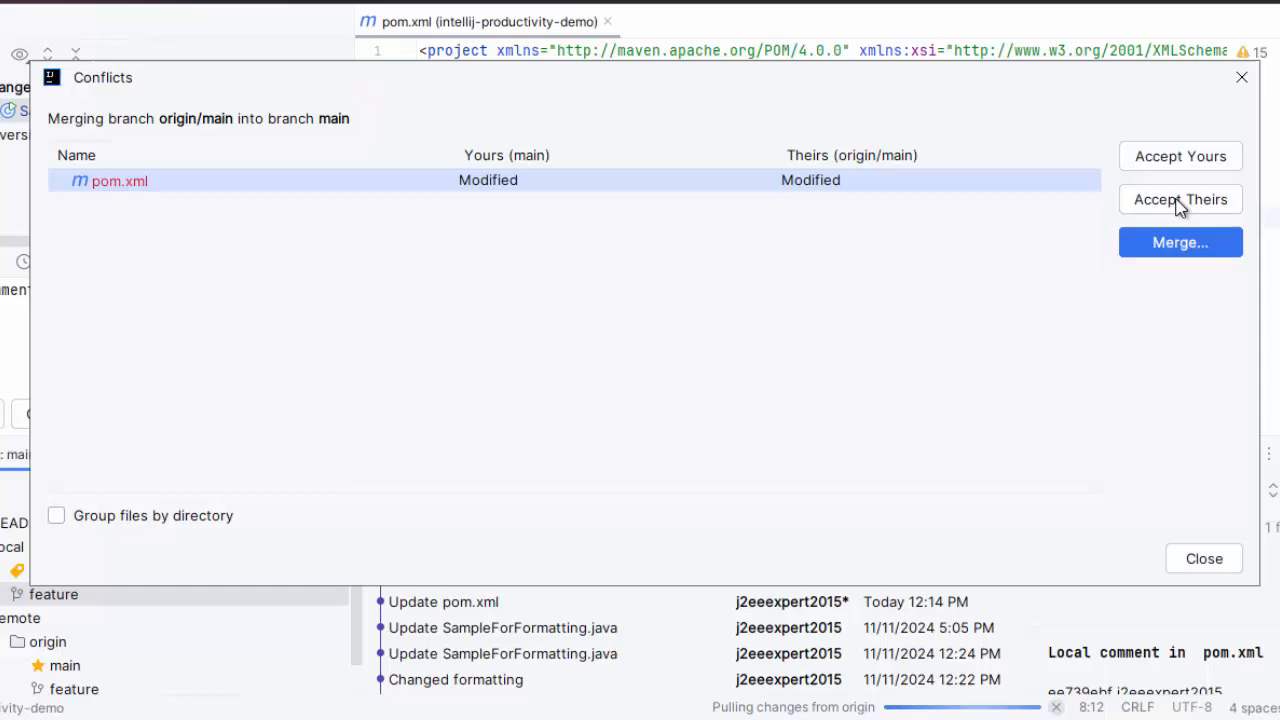
{"action": "mouse_move", "coordinate": [1124, 268]}
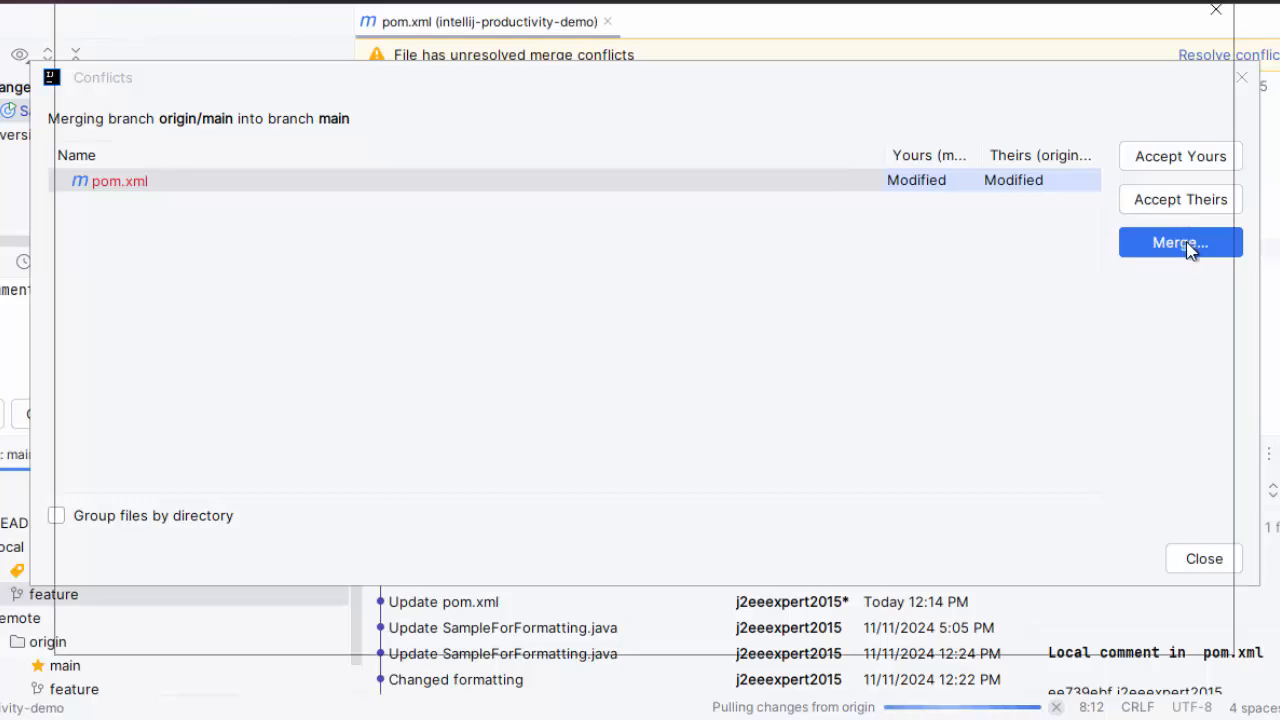
Open the three-way Merge Revisions view of the conflicting pom.xml comments
{"action": "left_click", "coordinate": [1180, 242]}
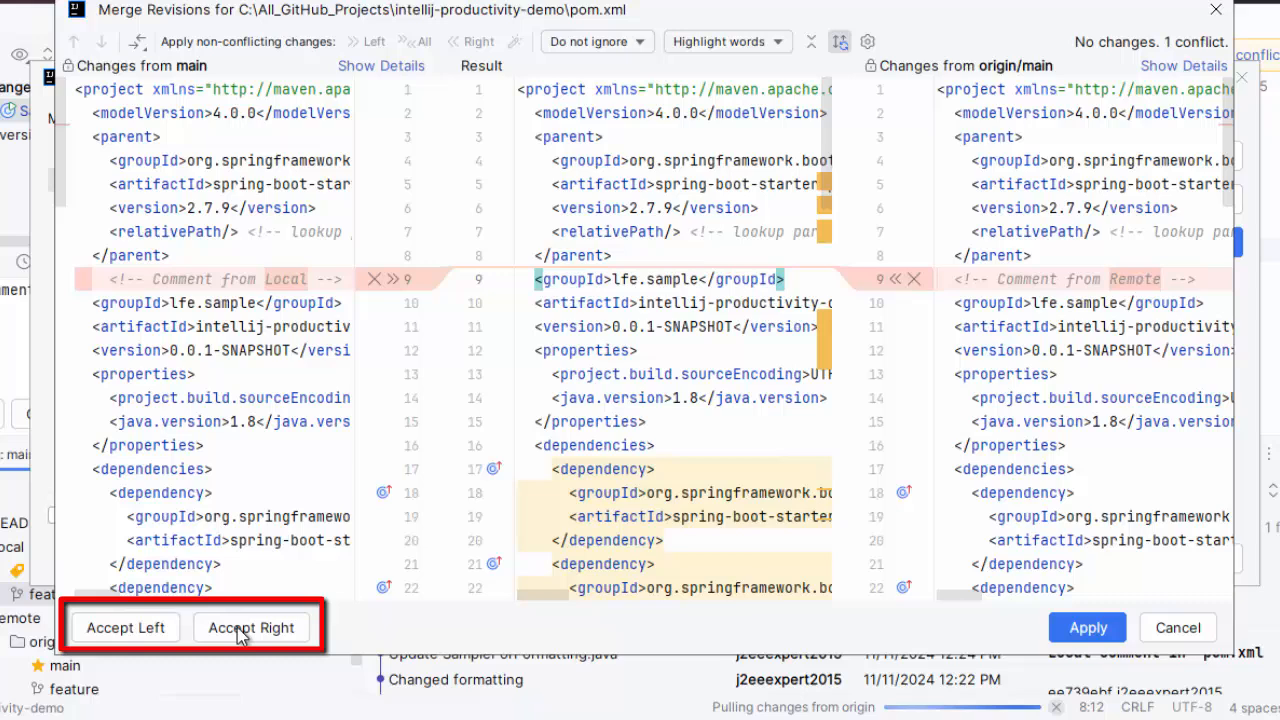
{"action": "mouse_move", "coordinate": [340, 292]}
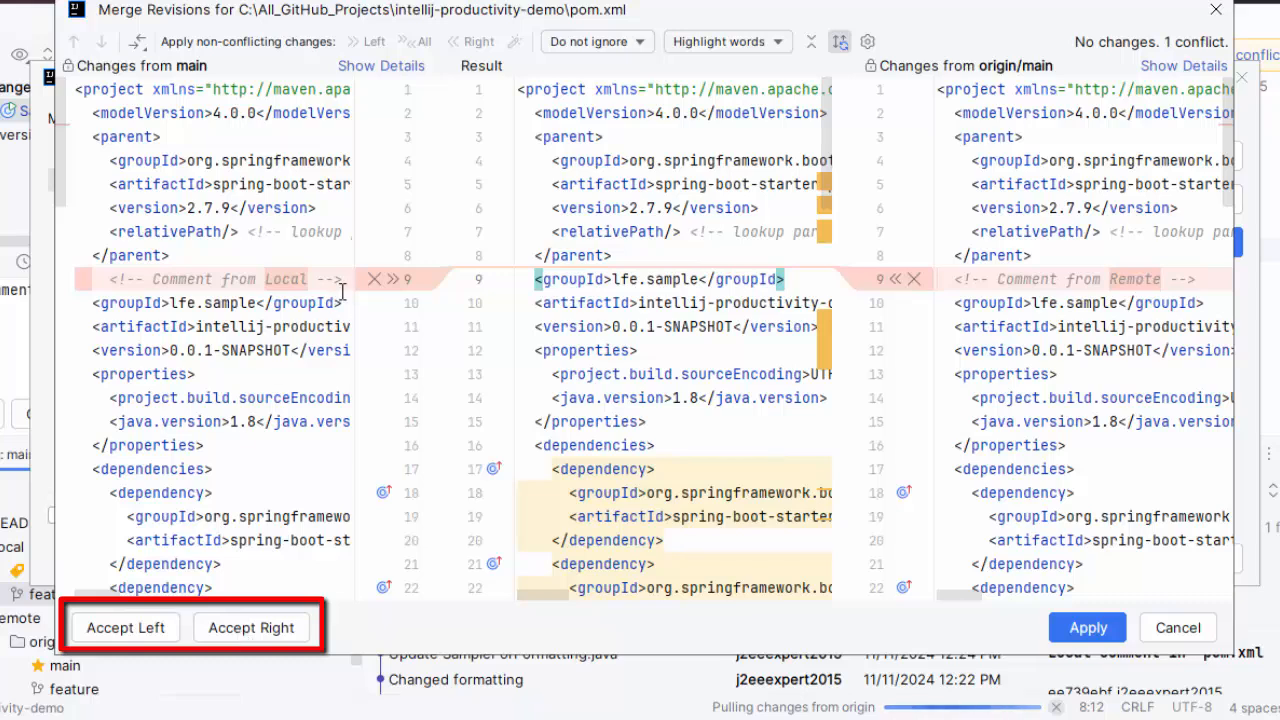
{"action": "mouse_move", "coordinate": [396, 280]}
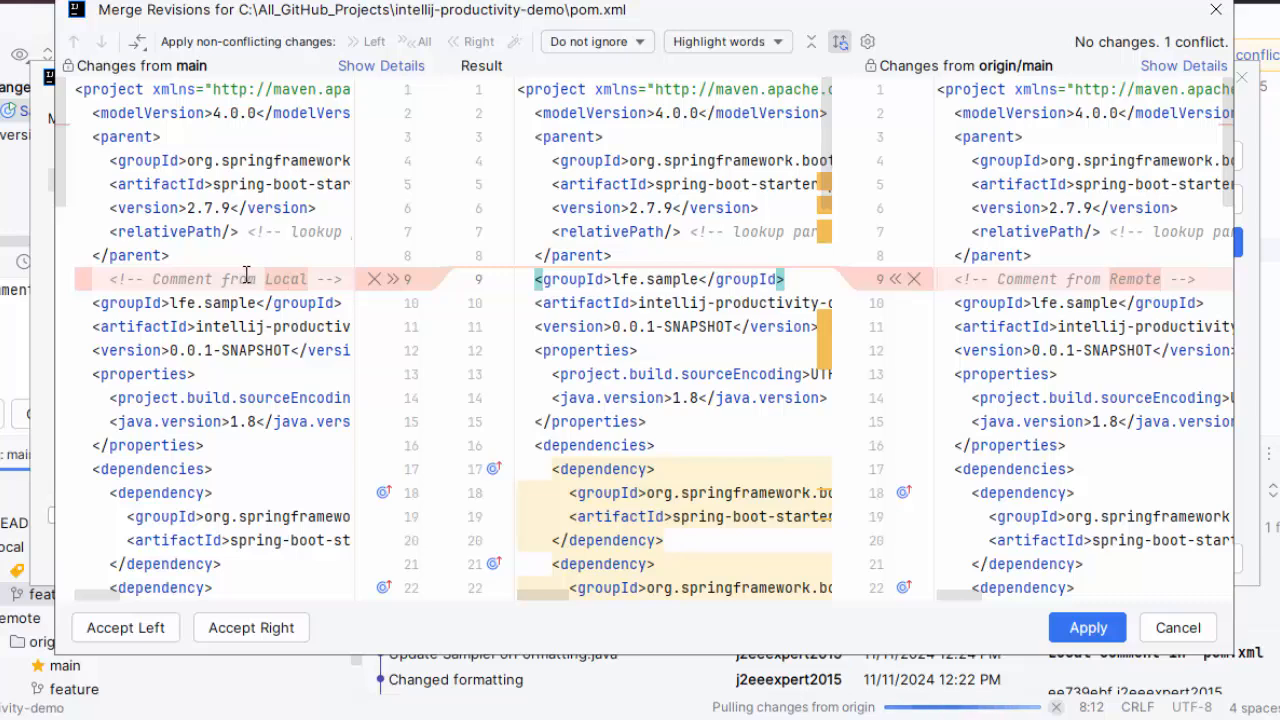
{"action": "mouse_move", "coordinate": [394, 284]}
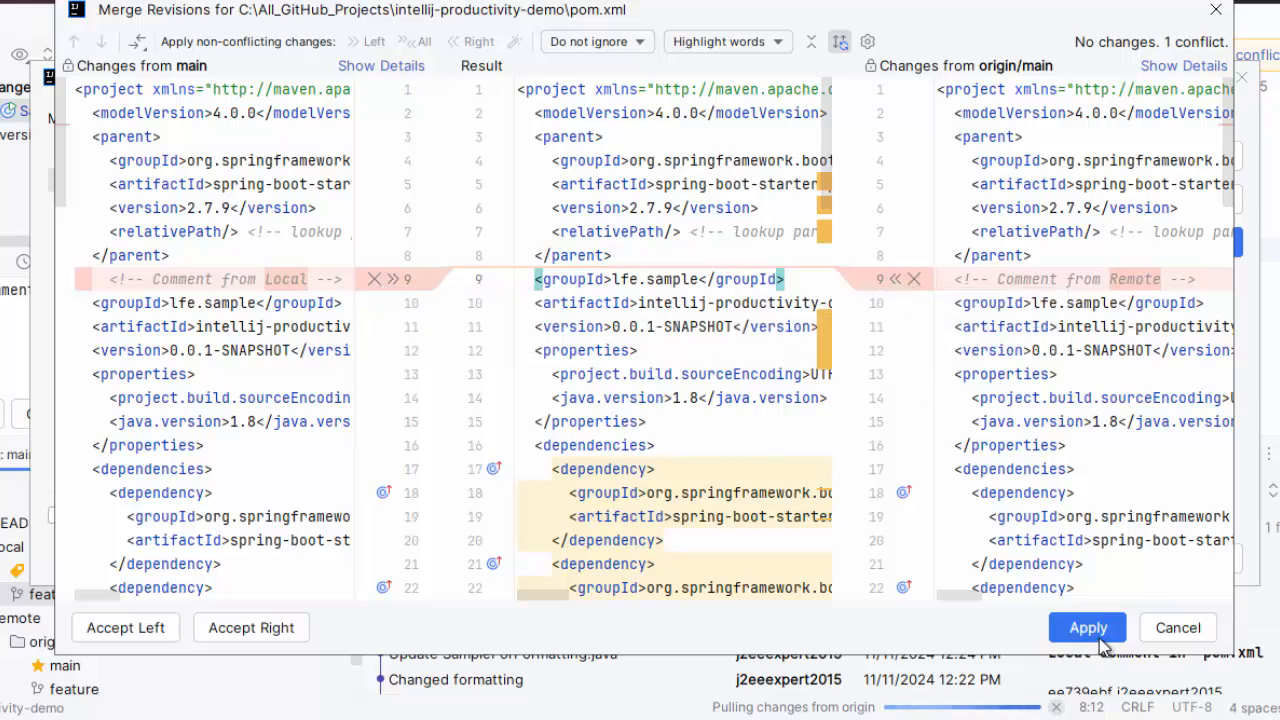
{"action": "mouse_move", "coordinate": [510, 234]}
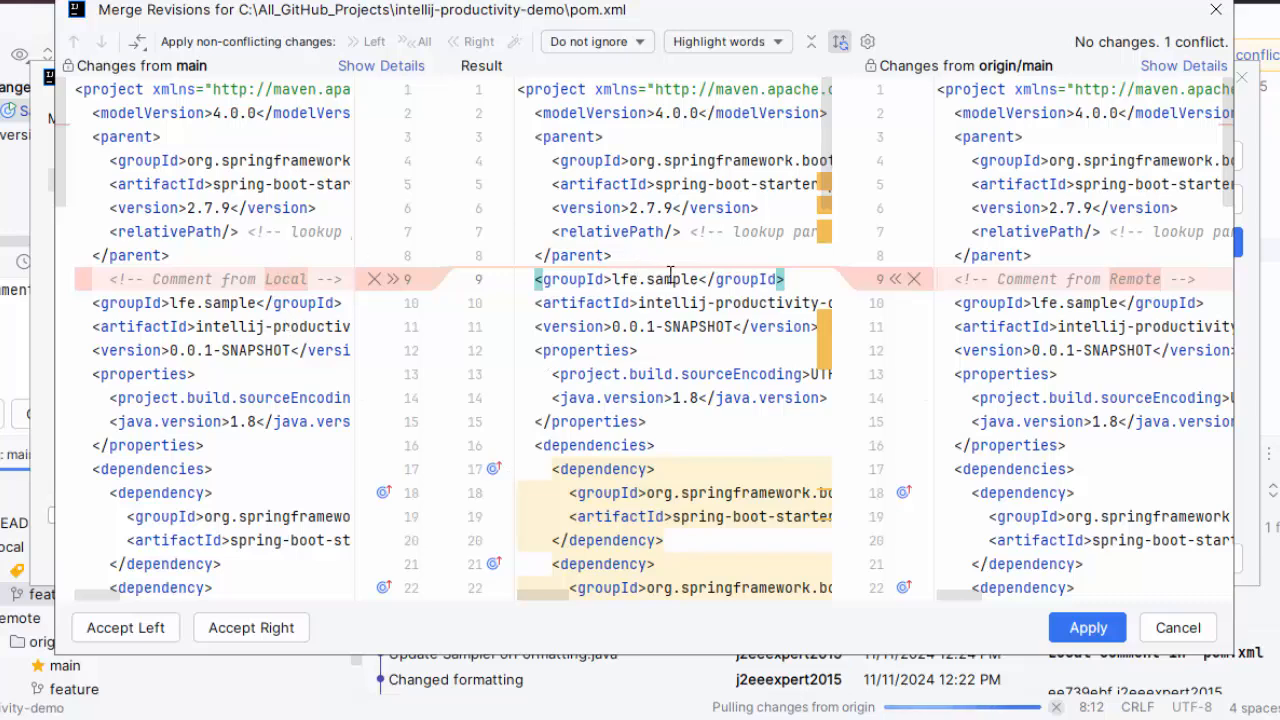
{"action": "mouse_move", "coordinate": [1088, 628]}
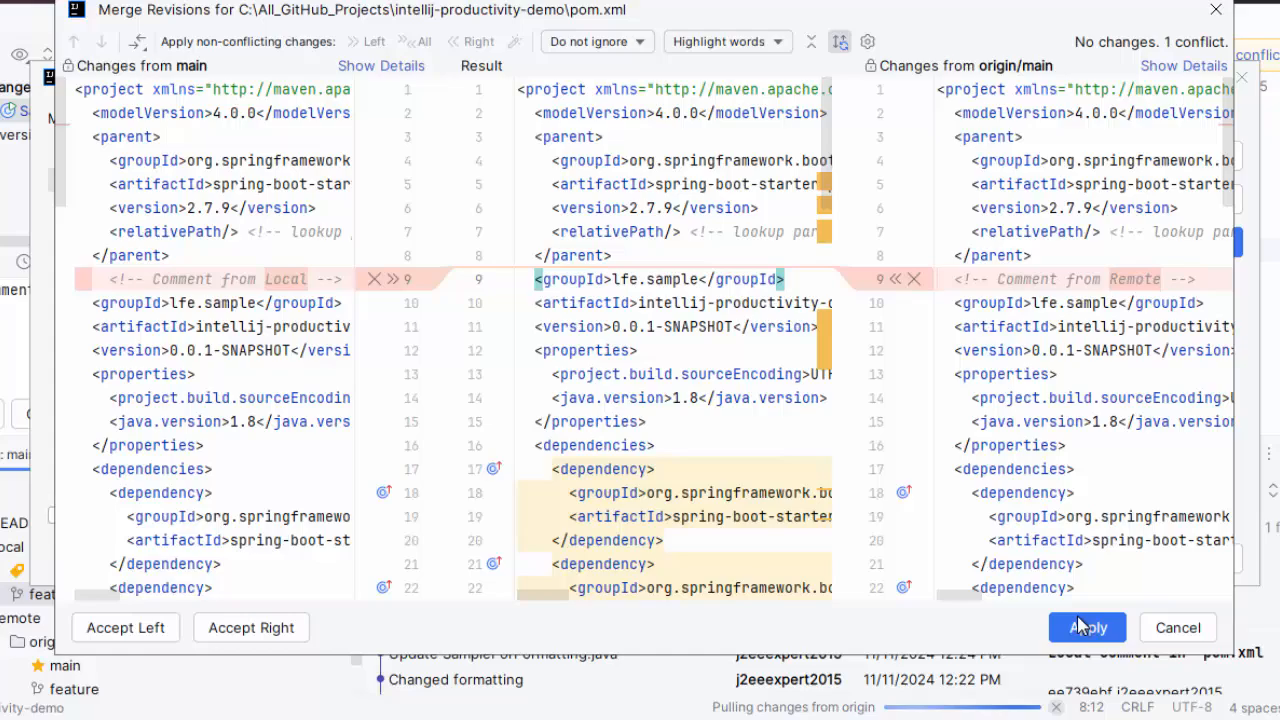
{"action": "mouse_move", "coordinate": [382, 276]}
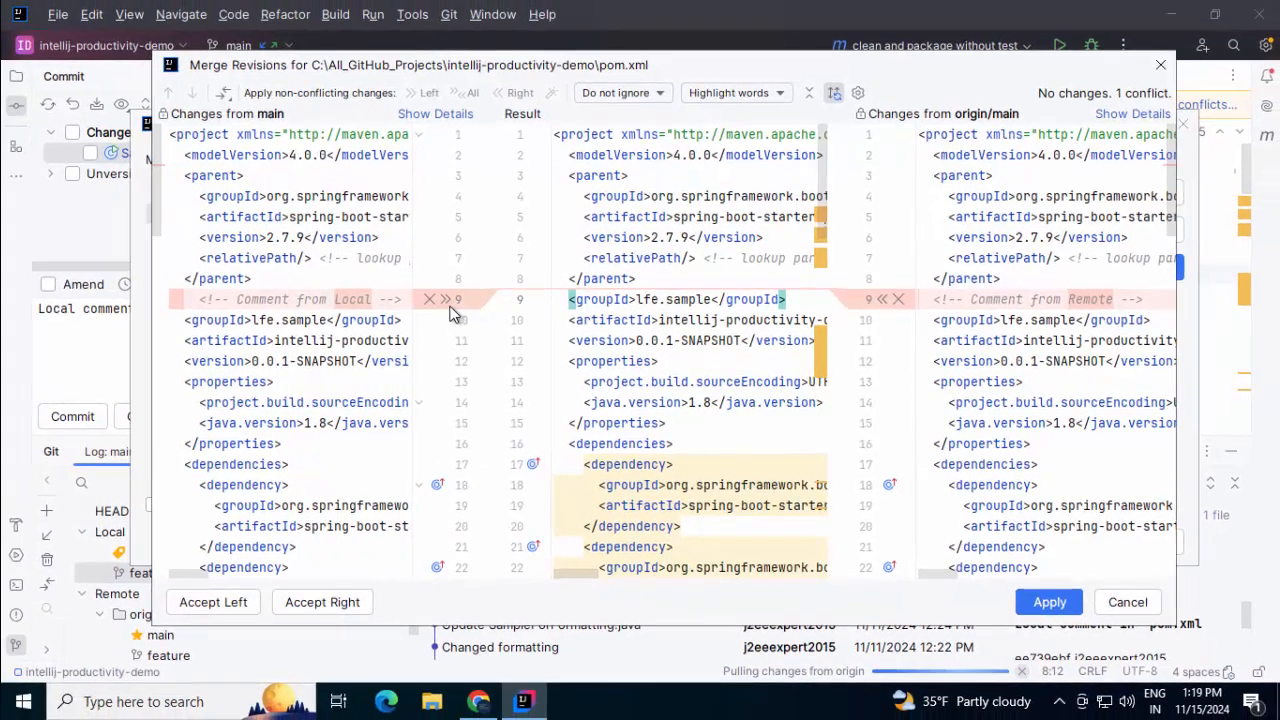
{"action": "mouse_move", "coordinate": [230, 602]}
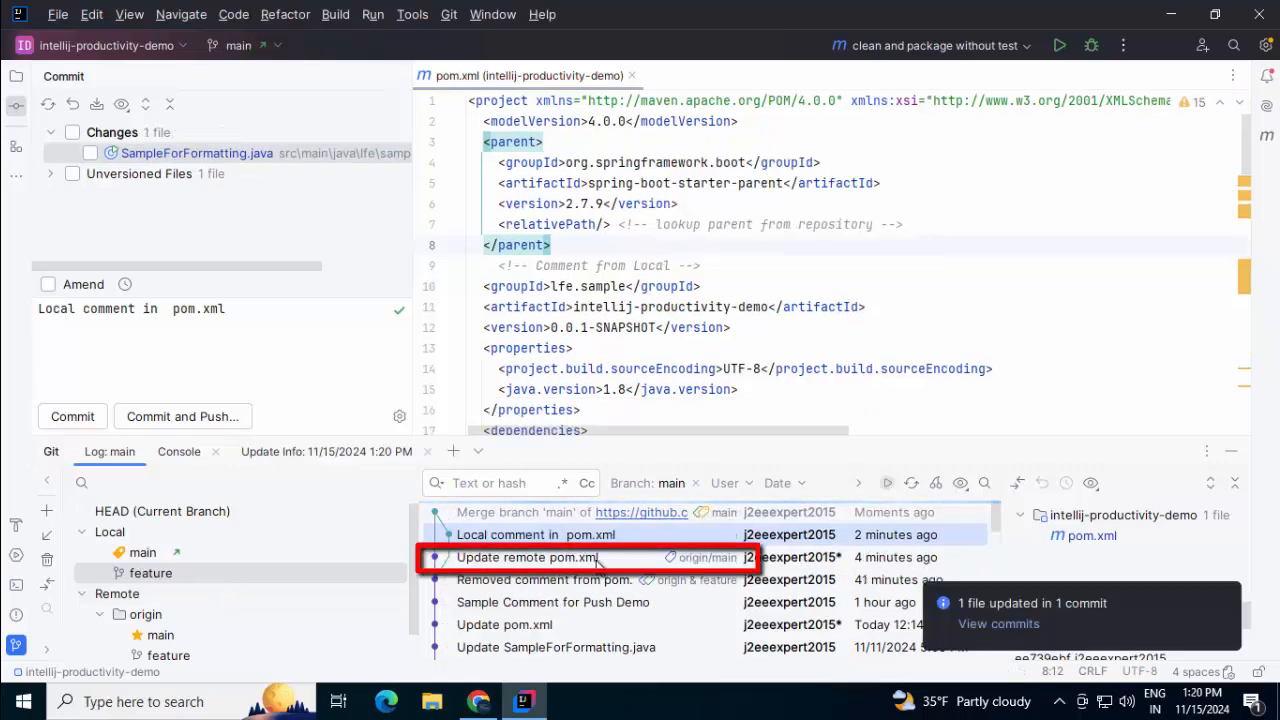
Review the 'Local comment in pom.xml' commit beneath the new merge commit in the Git Log
{"action": "left_click", "coordinate": [536, 534]}
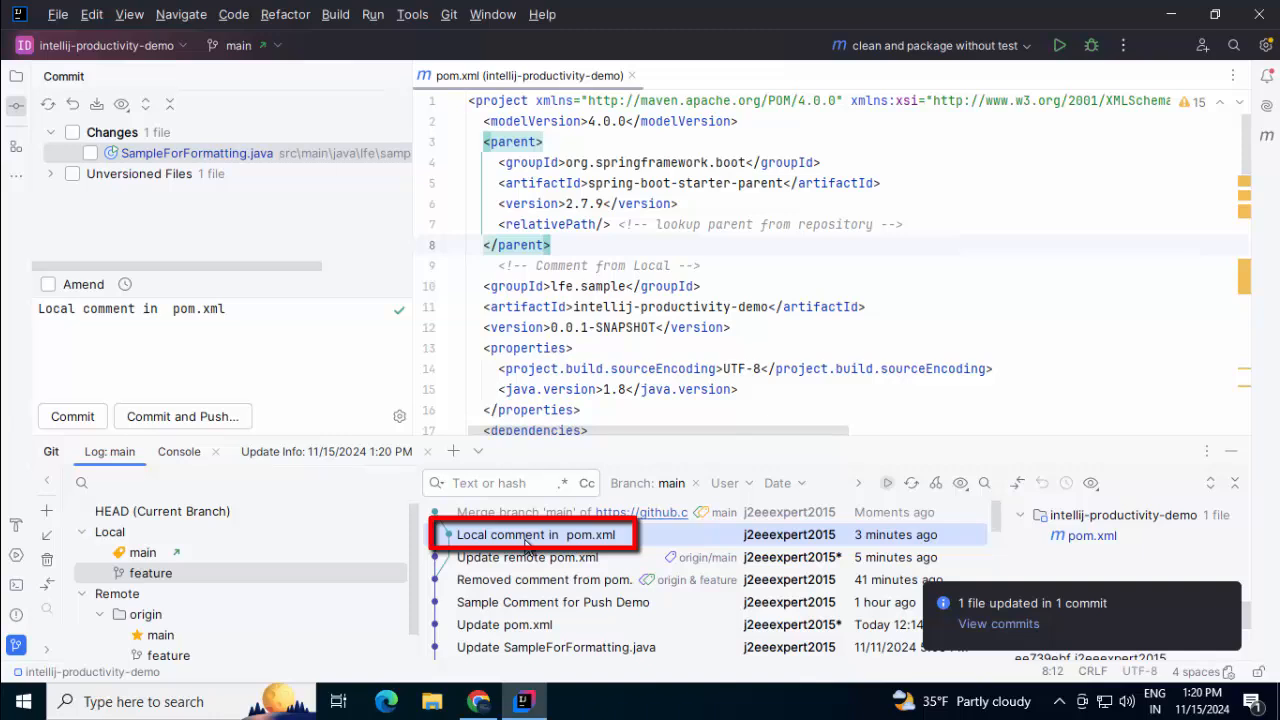
{"action": "mouse_move", "coordinate": [200, 424]}
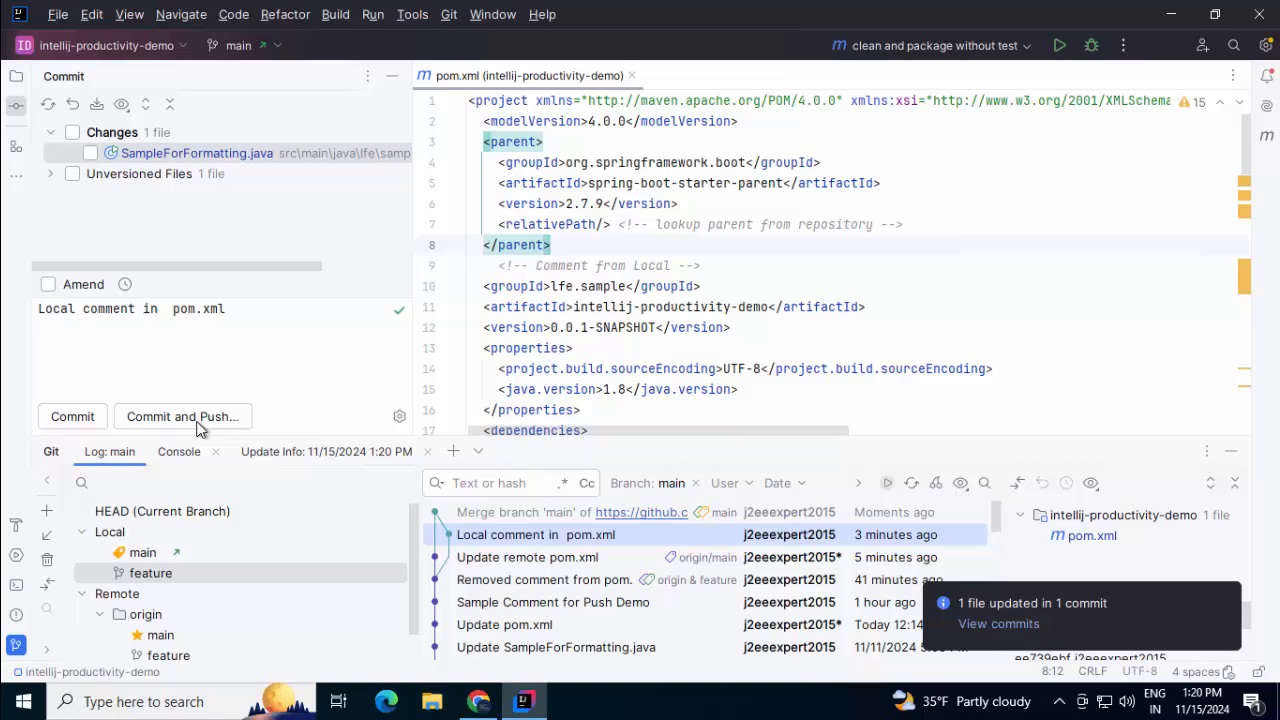
Push the merge and local comment commits to origin/main, then switch to GitHub
{"action": "left_click", "coordinate": [448, 14]}
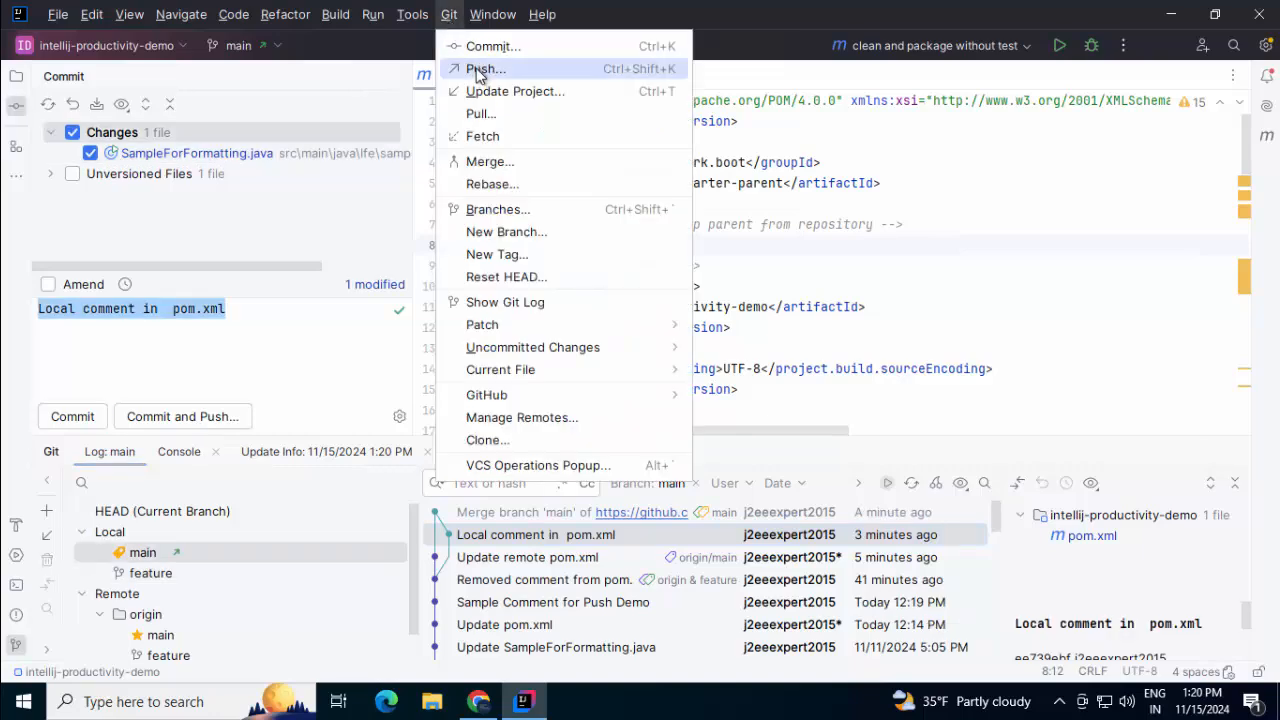
{"action": "left_click", "coordinate": [486, 68]}
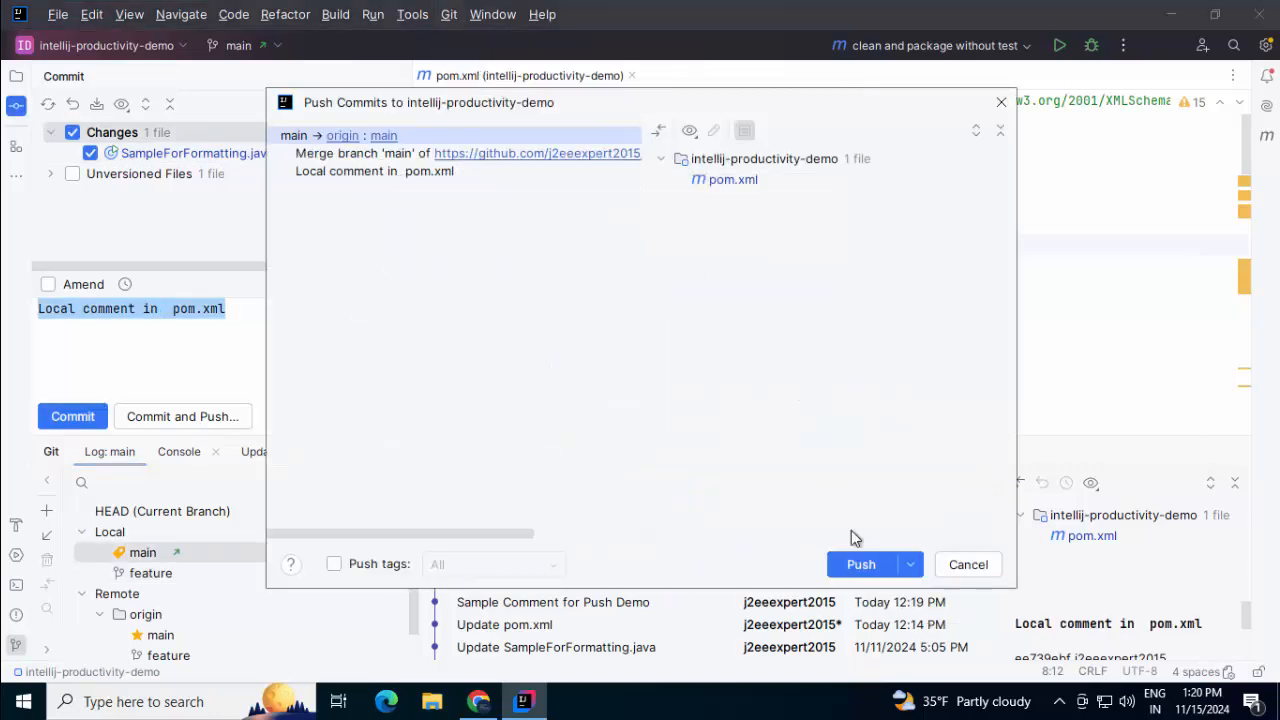
{"action": "left_click", "coordinate": [860, 564]}
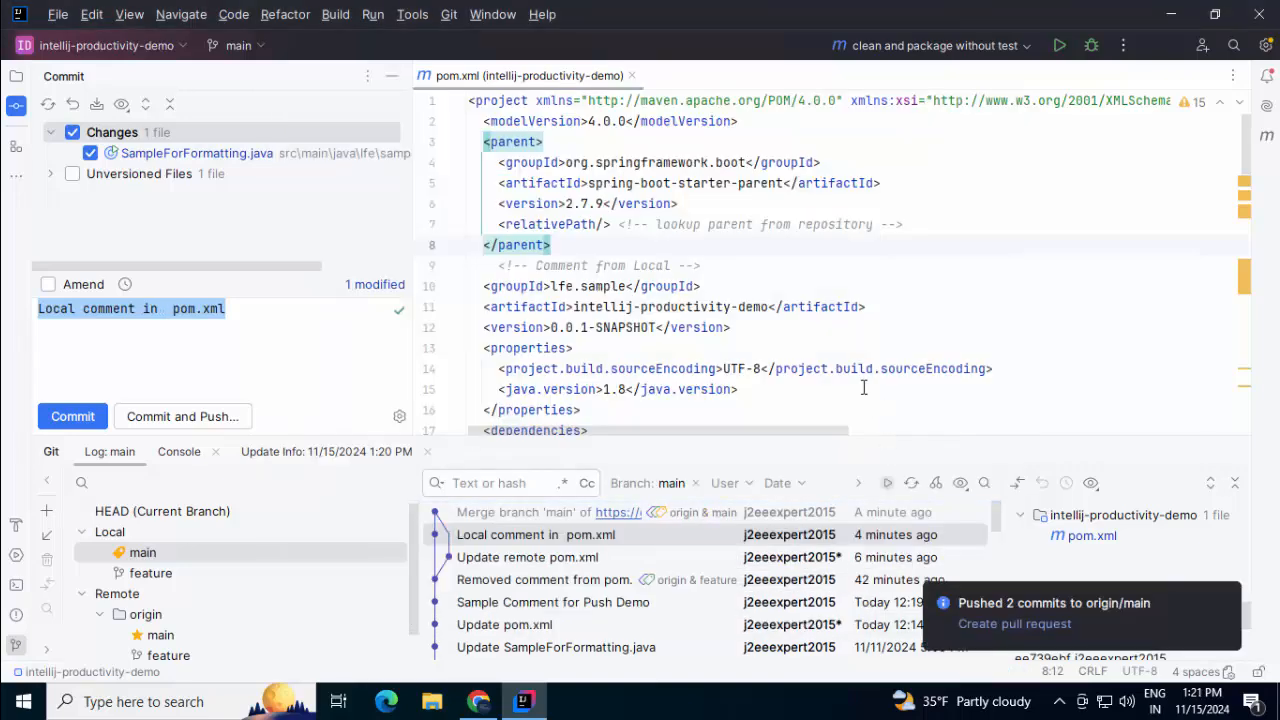
{"action": "left_click", "coordinate": [472, 700]}
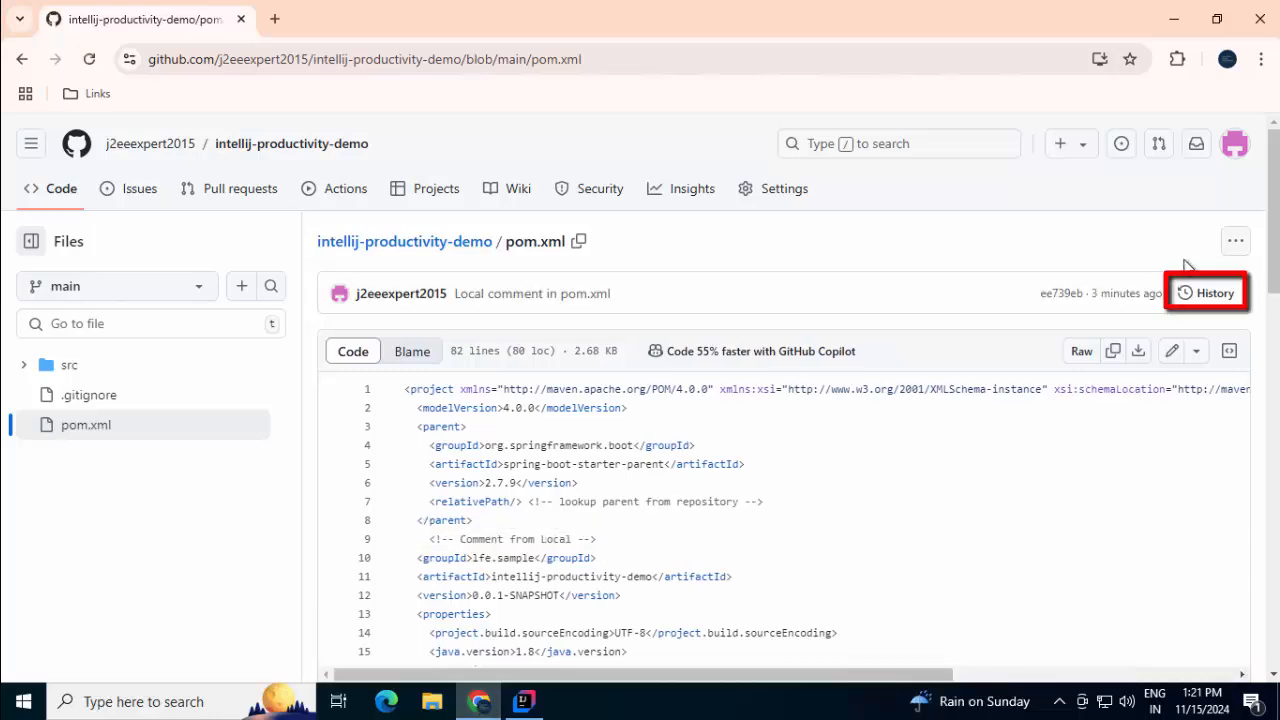
Show pom.xml's GitHub history, headed by 'Local comment in pom.xml'
{"action": "left_click", "coordinate": [1212, 292]}
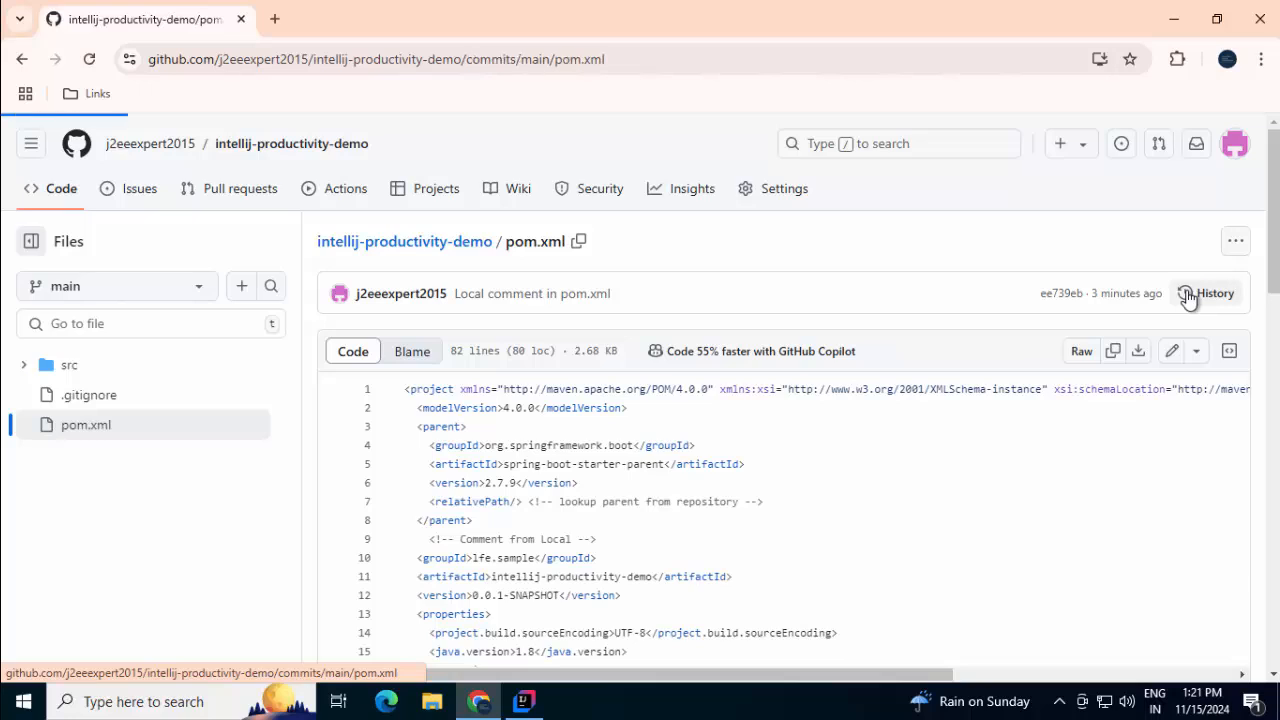
{"action": "left_click", "coordinate": [1208, 292]}
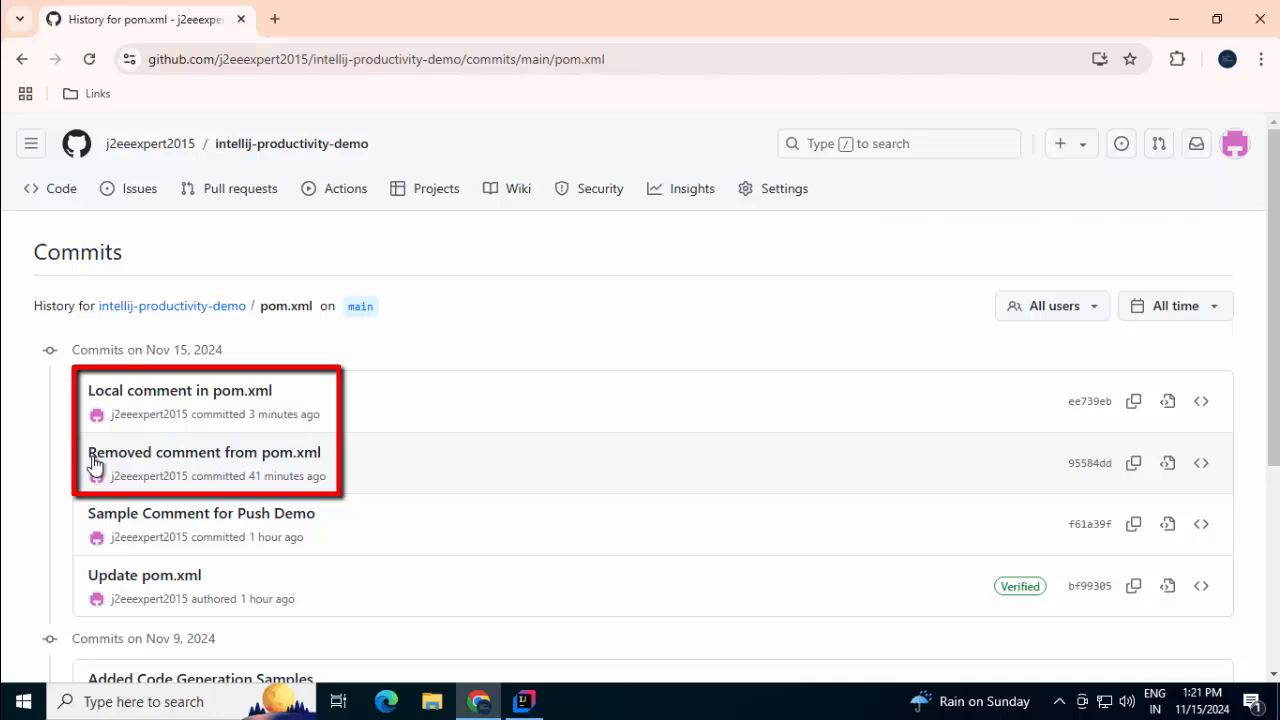
{"action": "mouse_move", "coordinate": [240, 408]}
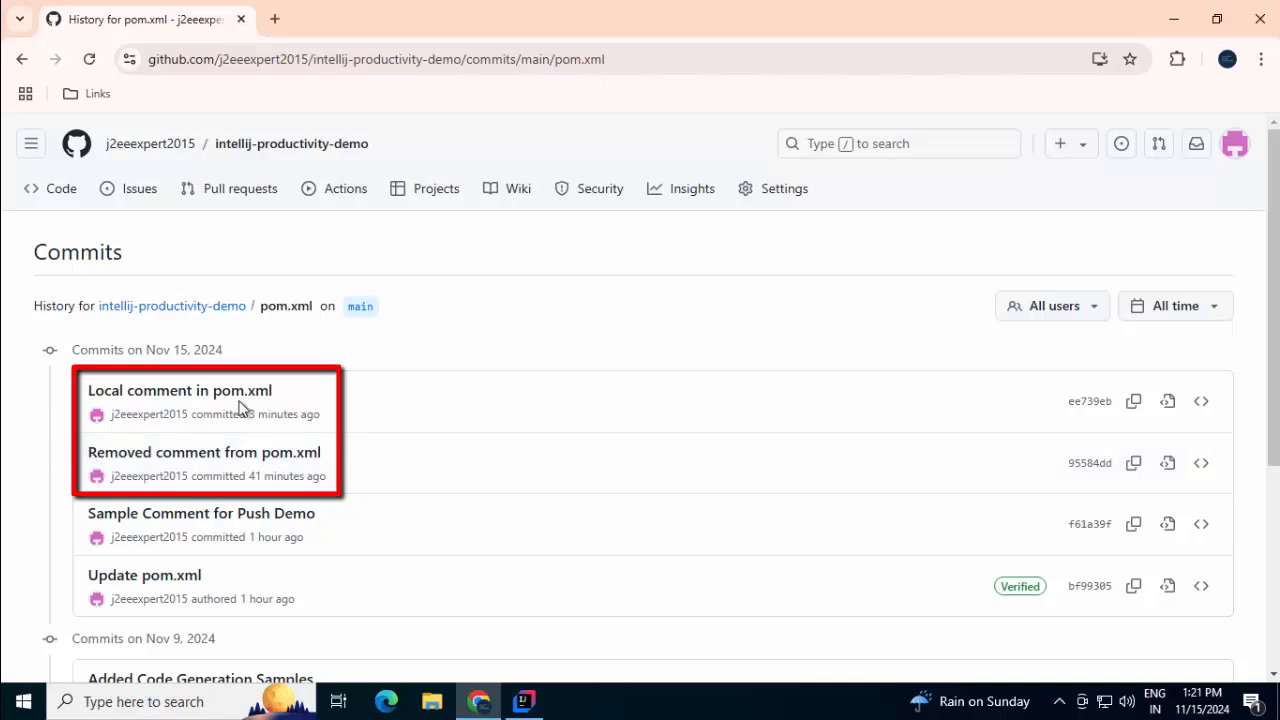